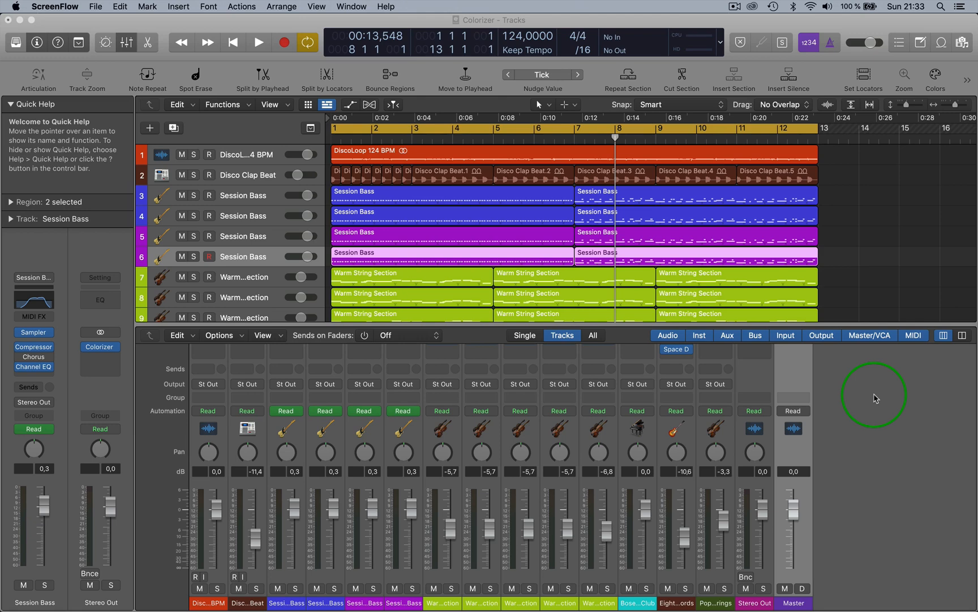
mouse_move(877, 424)
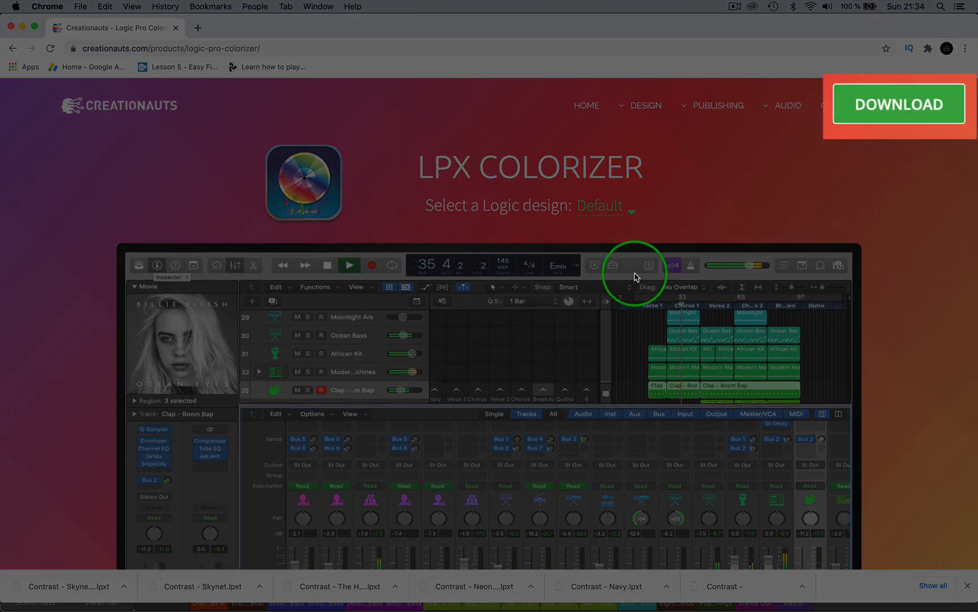
Scroll the LPX Colorizer page down to the free trial and paid license options.
scroll("down", 3)
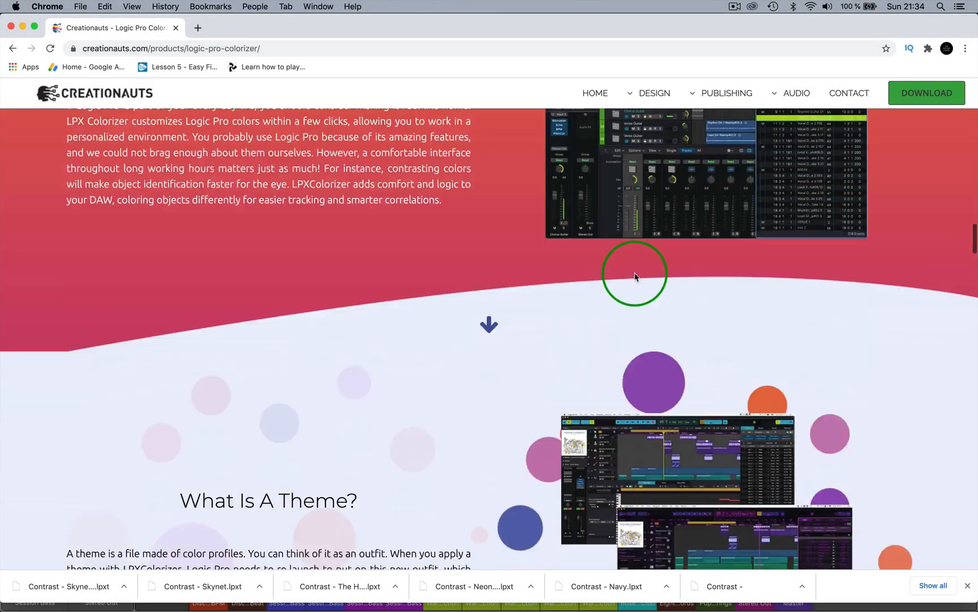
scroll("down", 3)
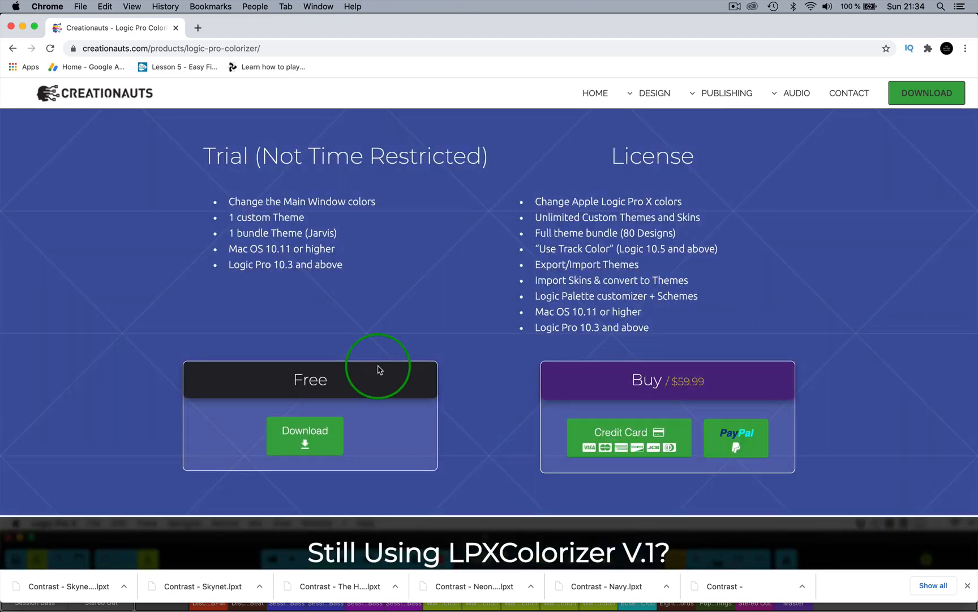
mouse_move(568, 390)
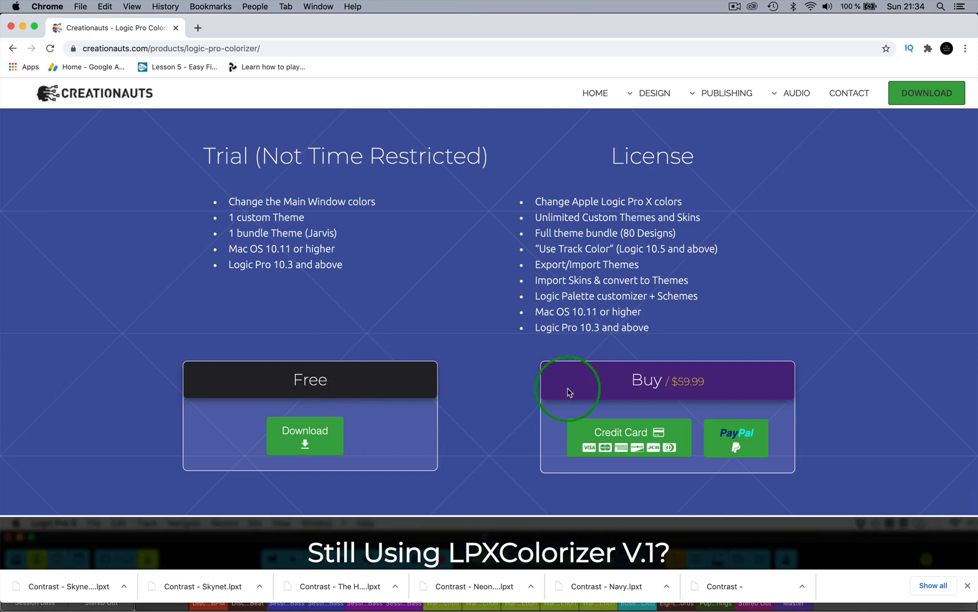
mouse_move(794, 301)
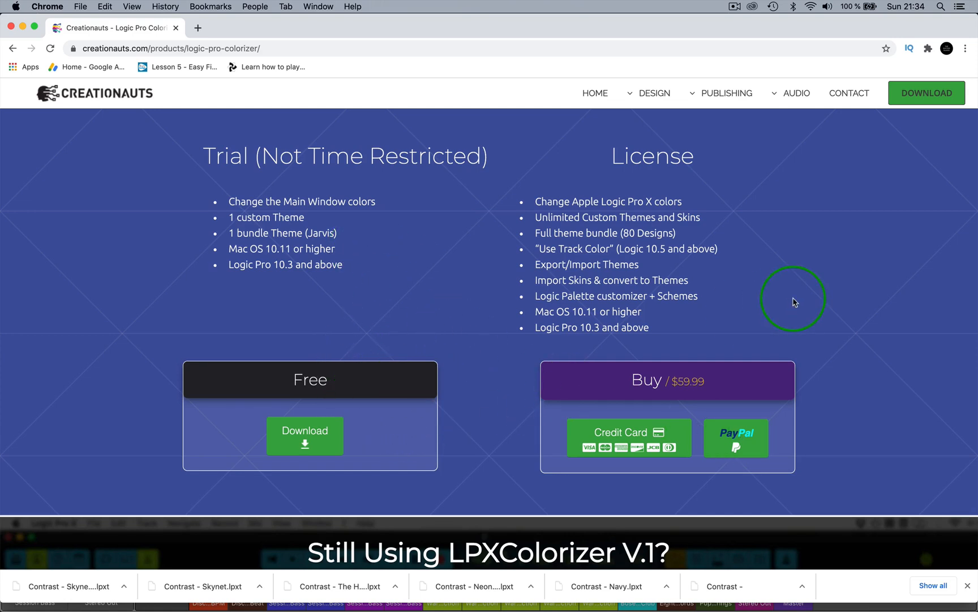
mouse_move(746, 300)
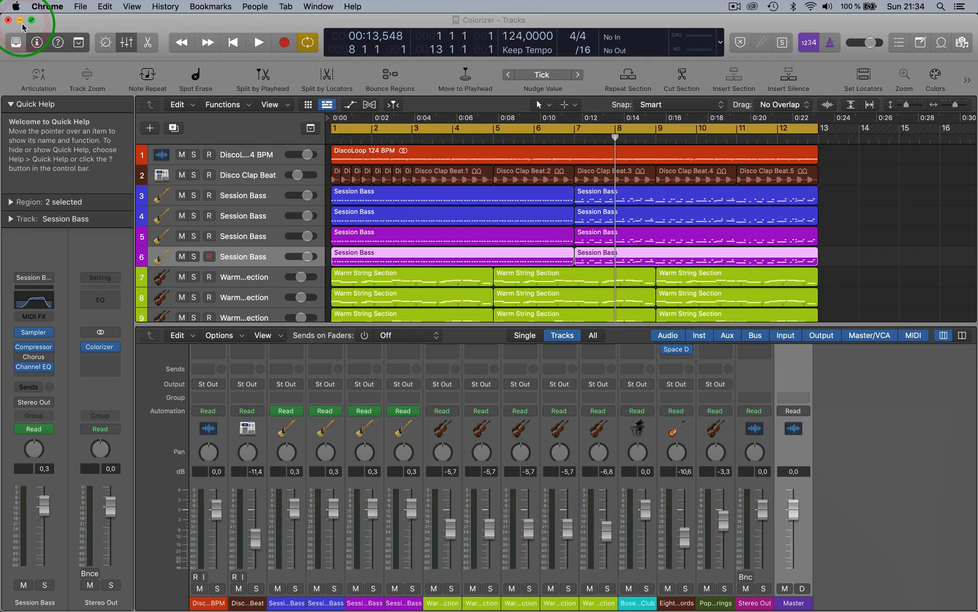
mouse_move(145, 114)
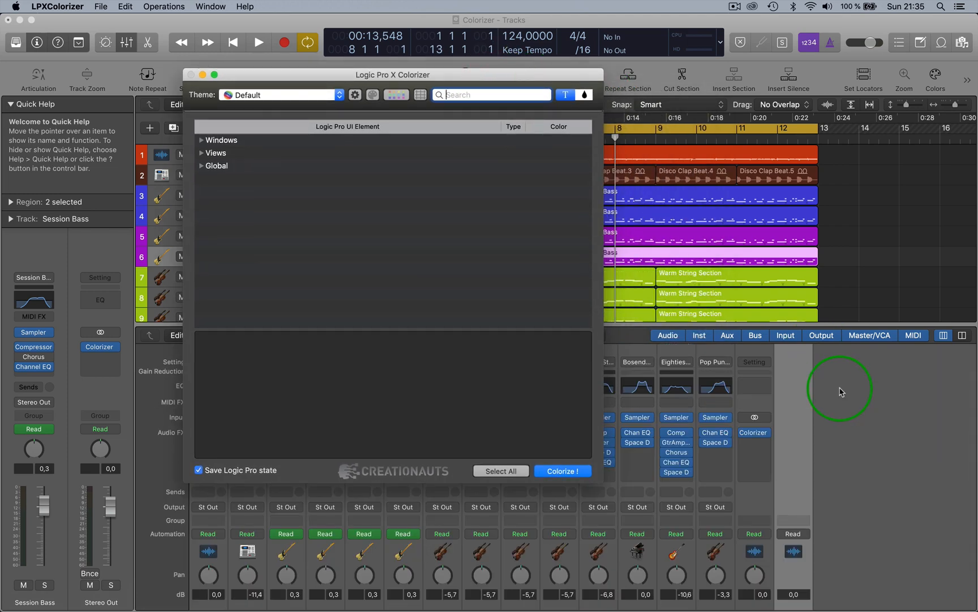
mouse_move(746, 443)
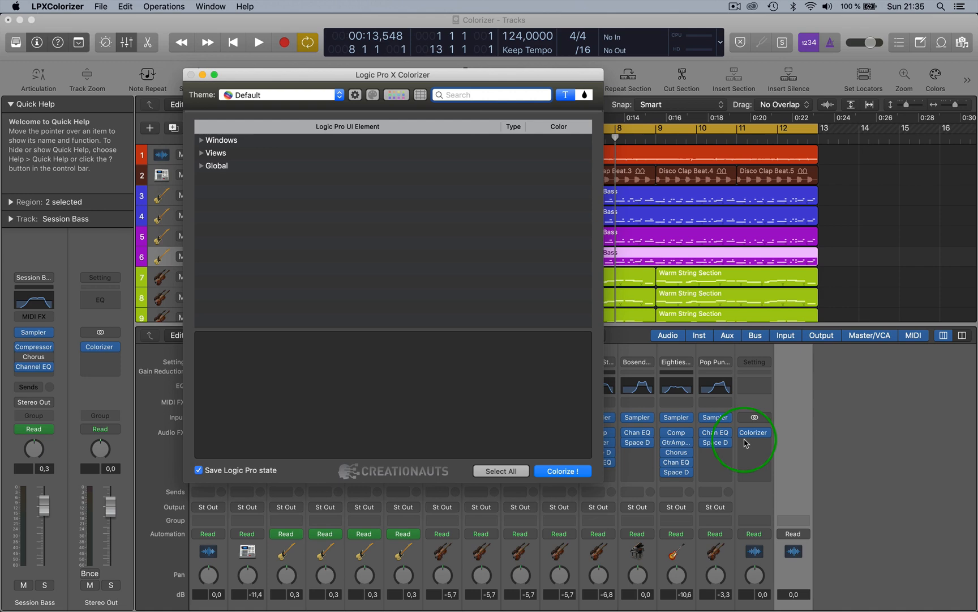
Launch LPX Colorizer and bring up its window from the Colorizer slot on the mixer strip.
left_click(563, 471)
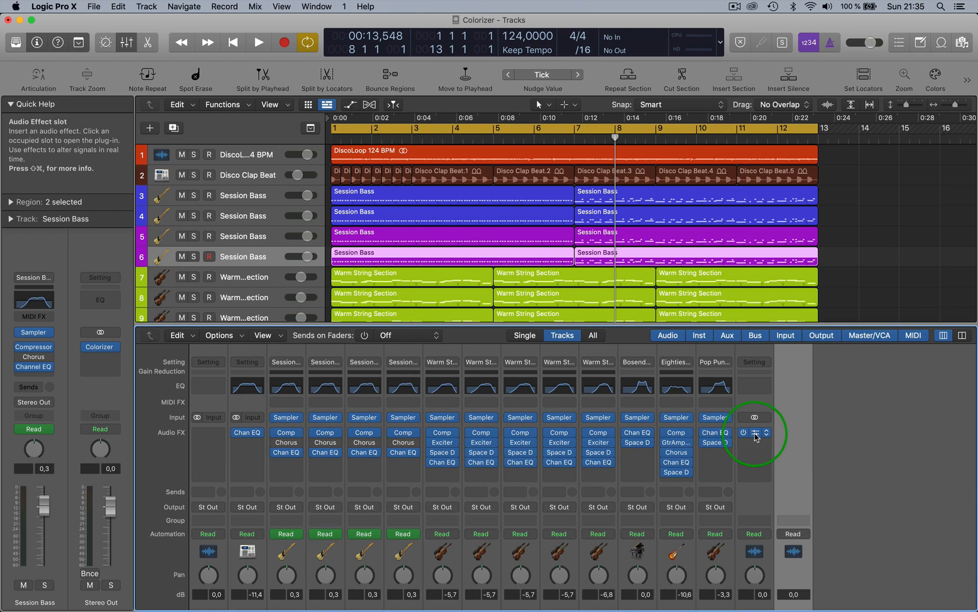
left_click(753, 432)
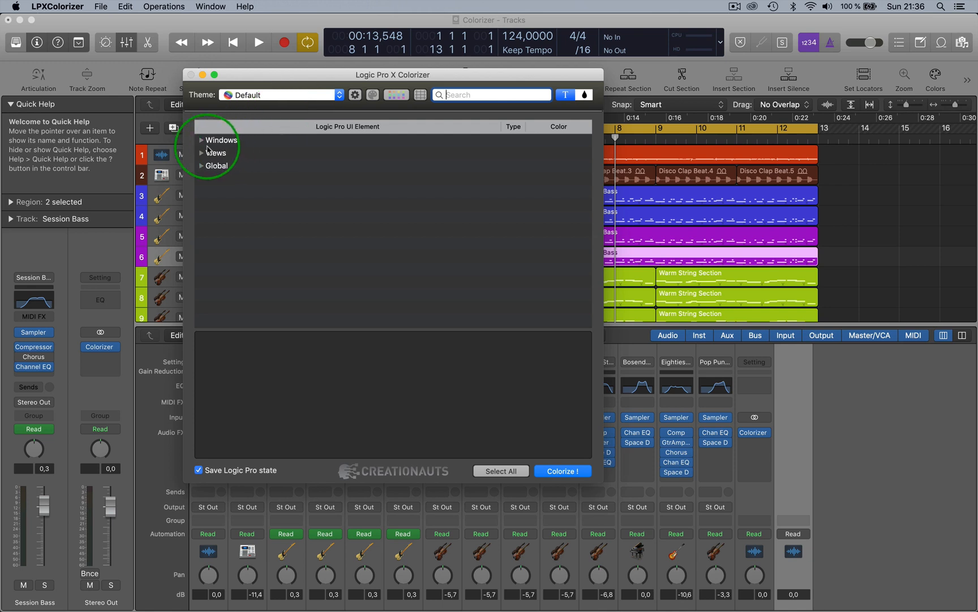
mouse_move(306, 102)
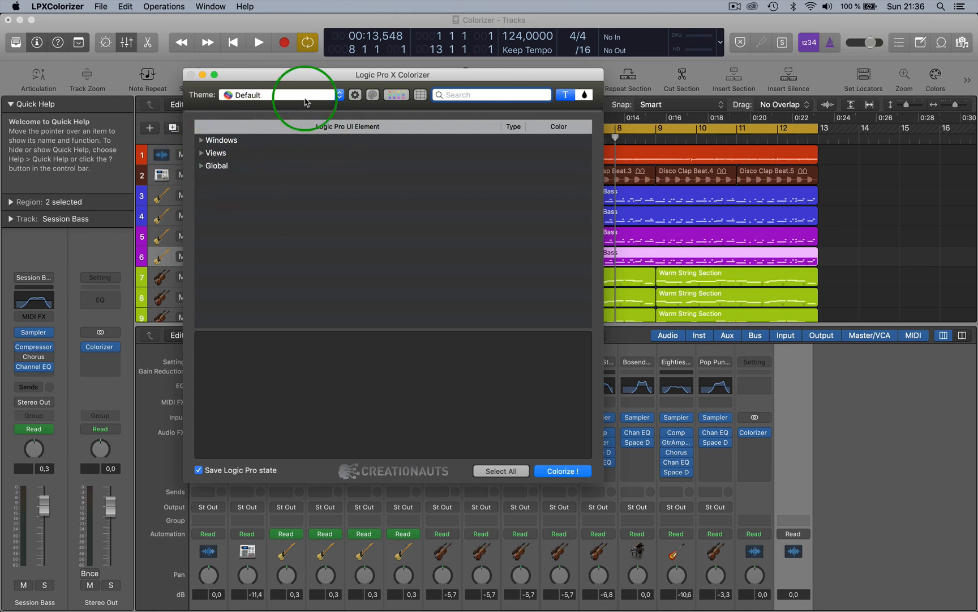
mouse_move(340, 95)
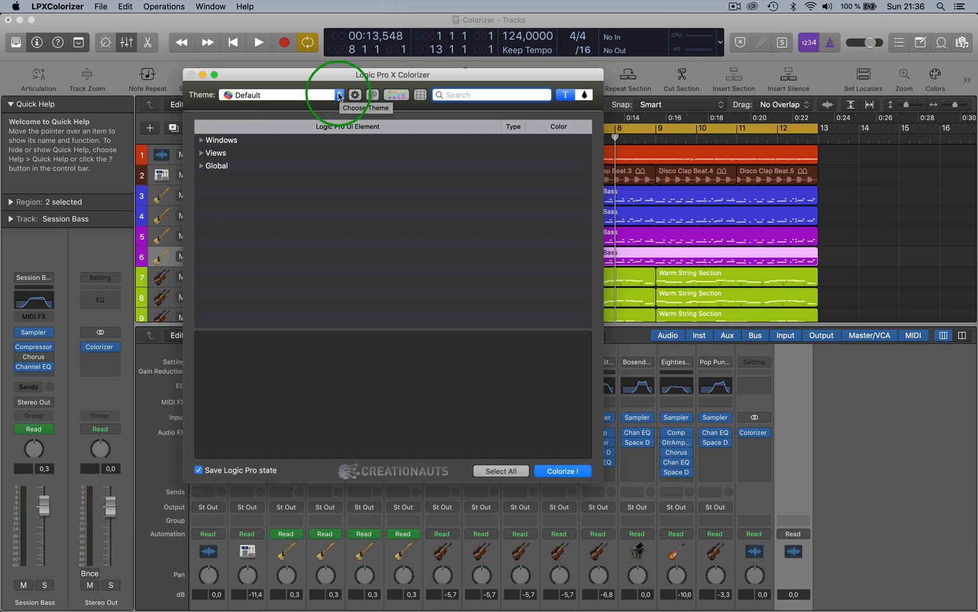
Preview the user themes C4L88, DP24, Sable, WHITECATCAFE-SSL and Neve from the Theme list.
left_click(340, 95)
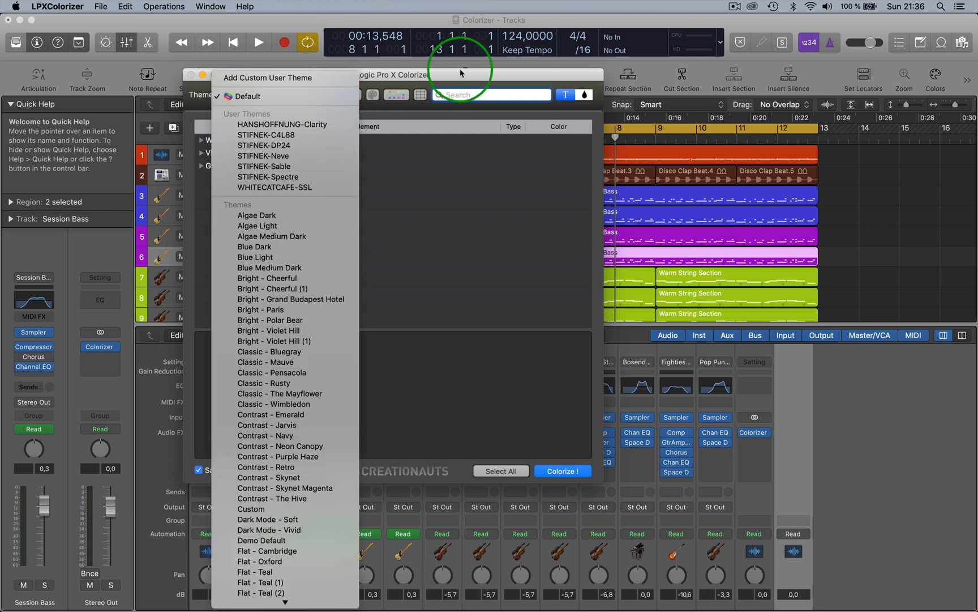
left_click(243, 96)
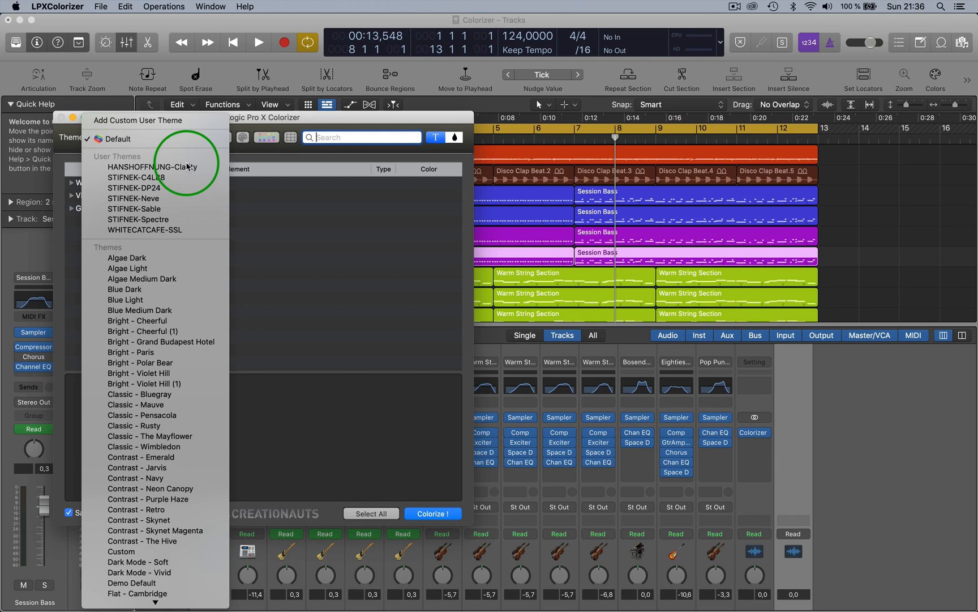
left_click(133, 180)
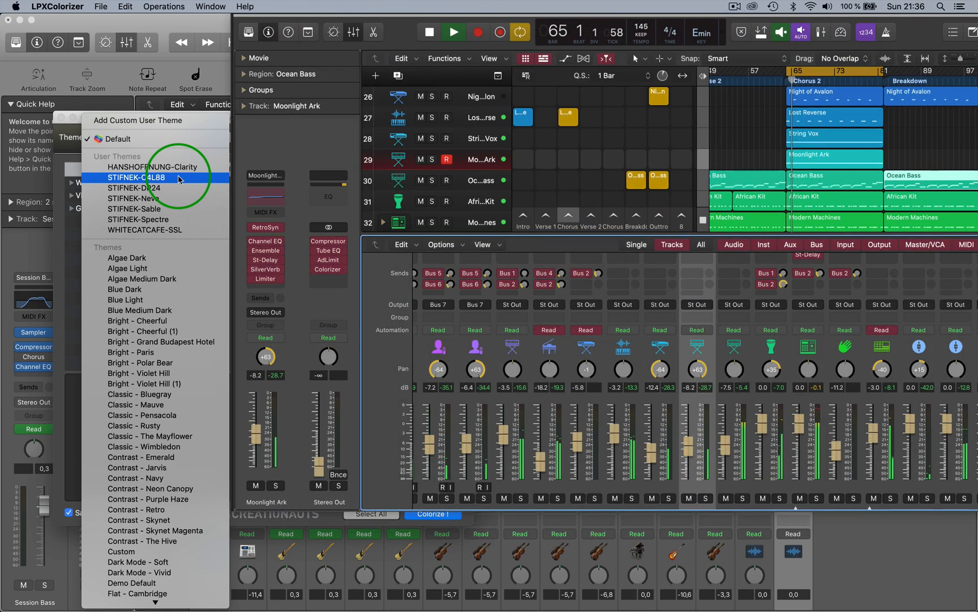
left_click(140, 188)
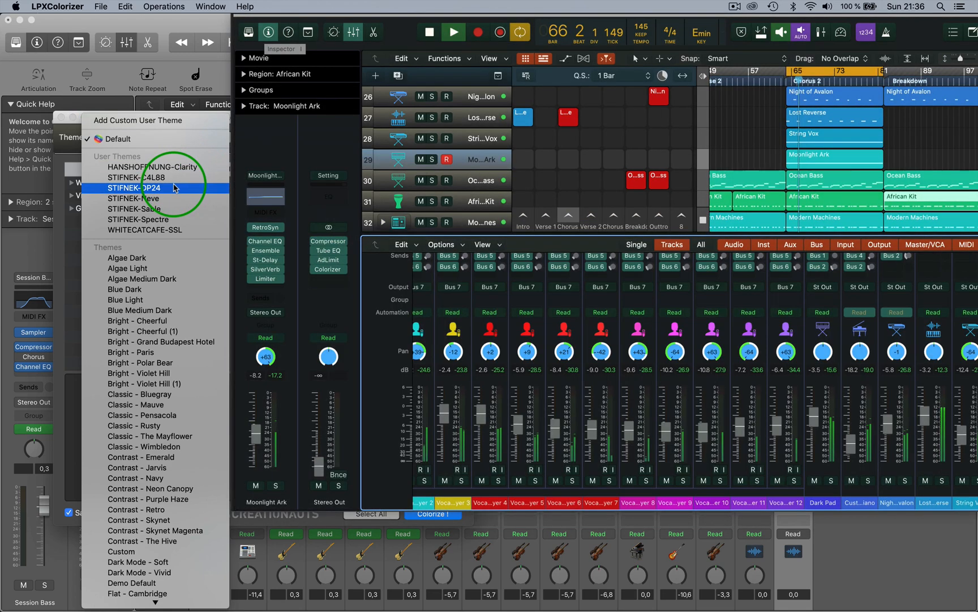
left_click(138, 208)
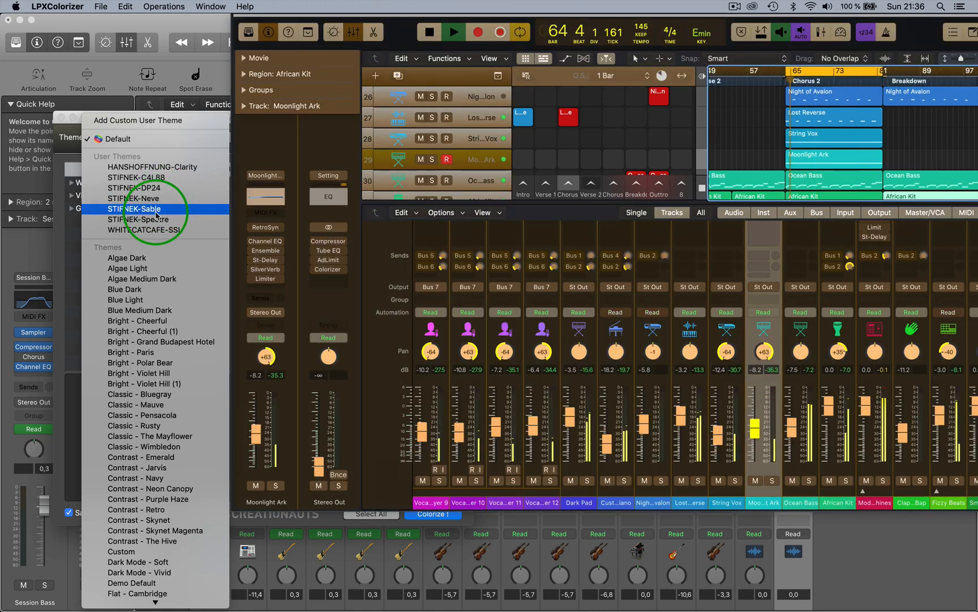
left_click(147, 229)
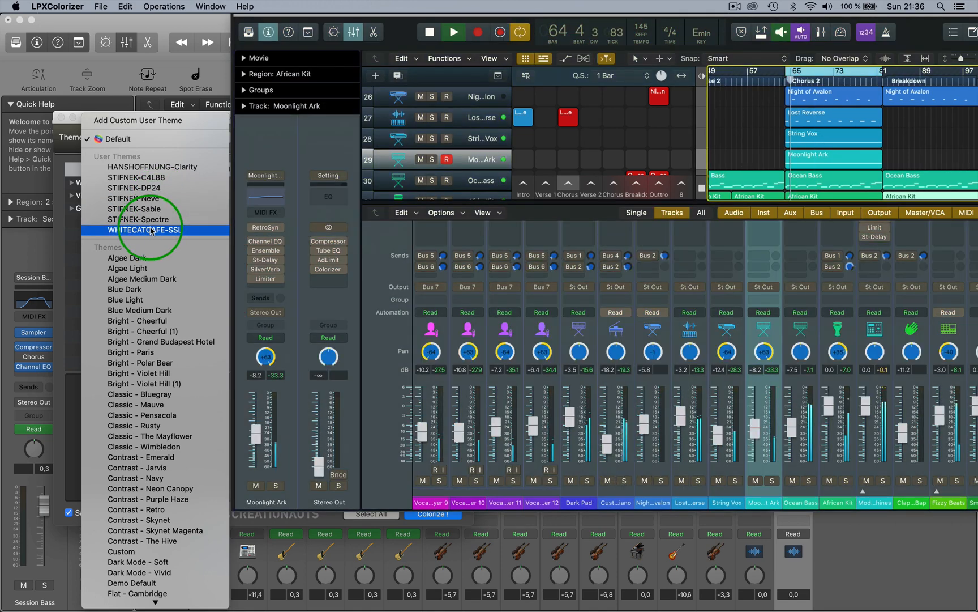
left_click(145, 219)
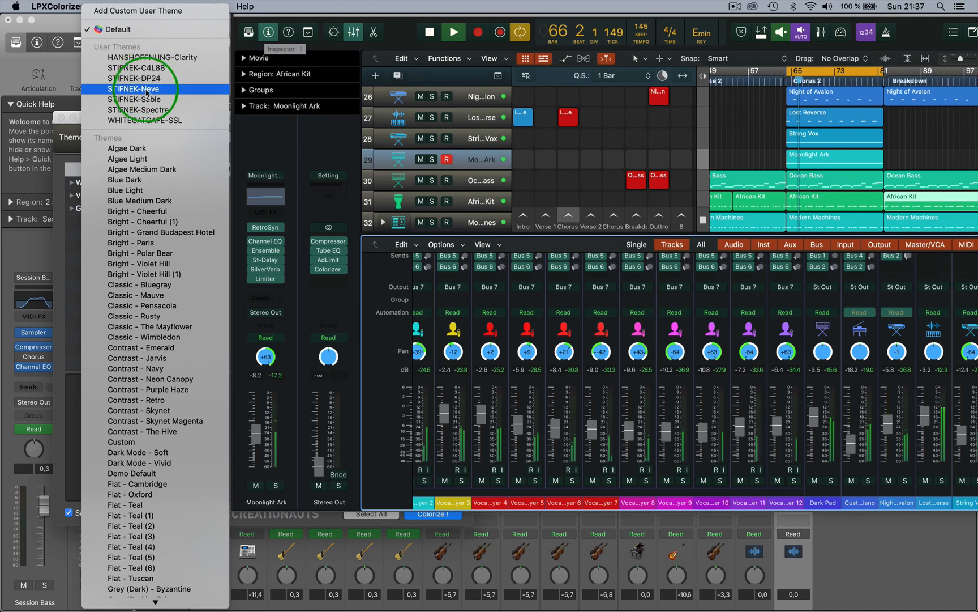
Preview STIFINEK-Spectre and load it as the current theme.
left_click(142, 110)
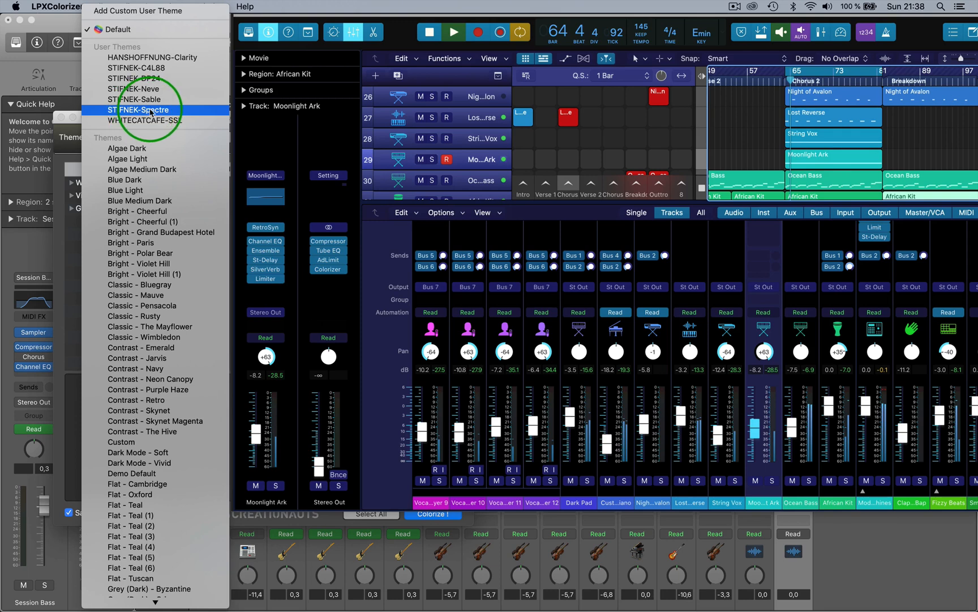
left_click(135, 110)
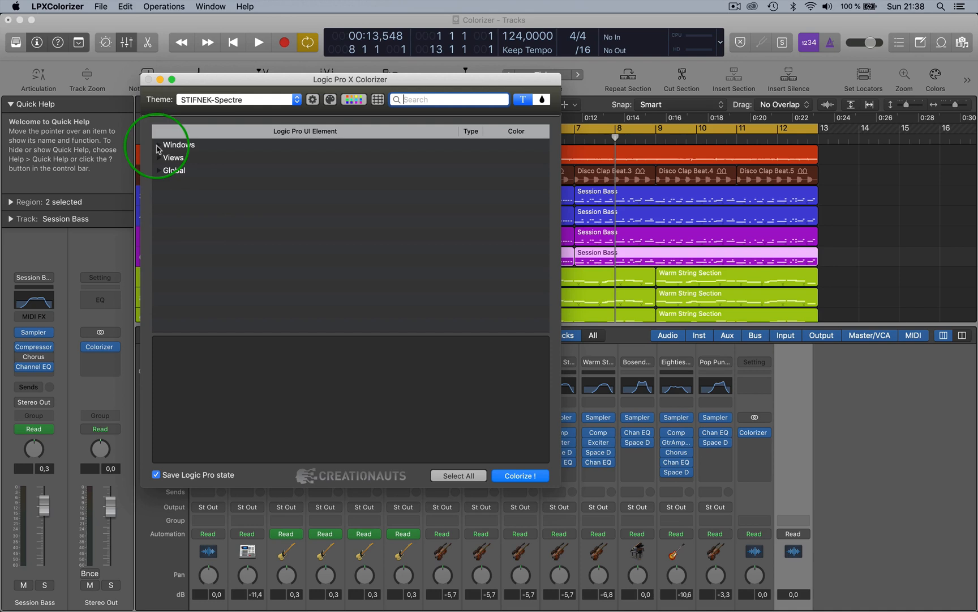
mouse_move(756, 336)
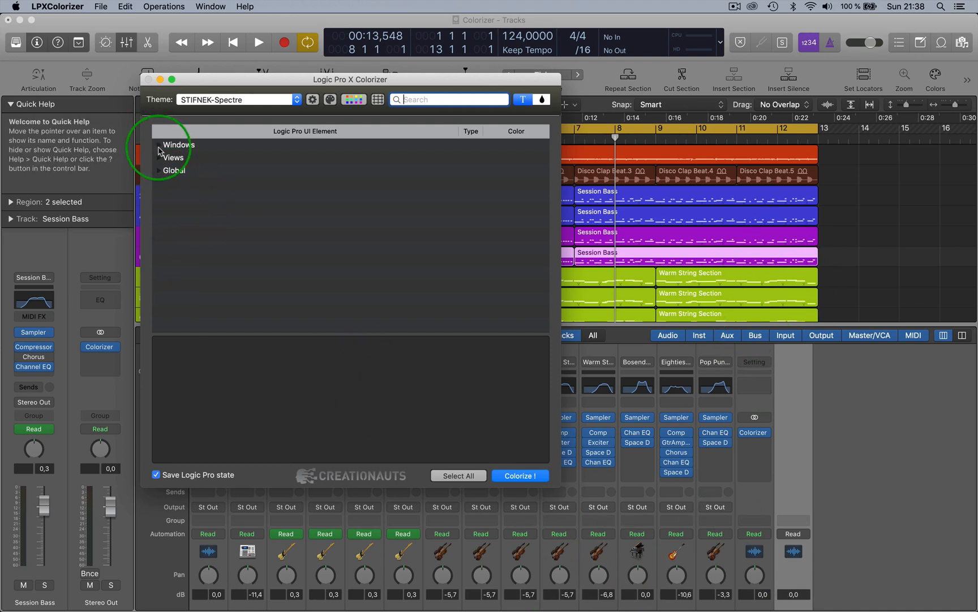
Set Windows > Mixer > Channel Strip Background to Use Track Color and Colorize Logic with it.
left_click(169, 144)
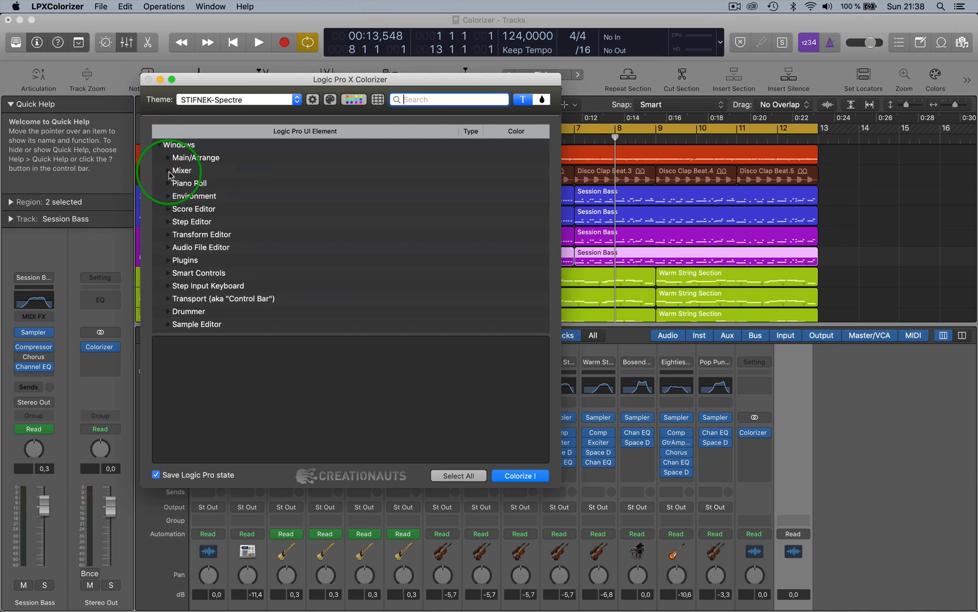
left_click(178, 171)
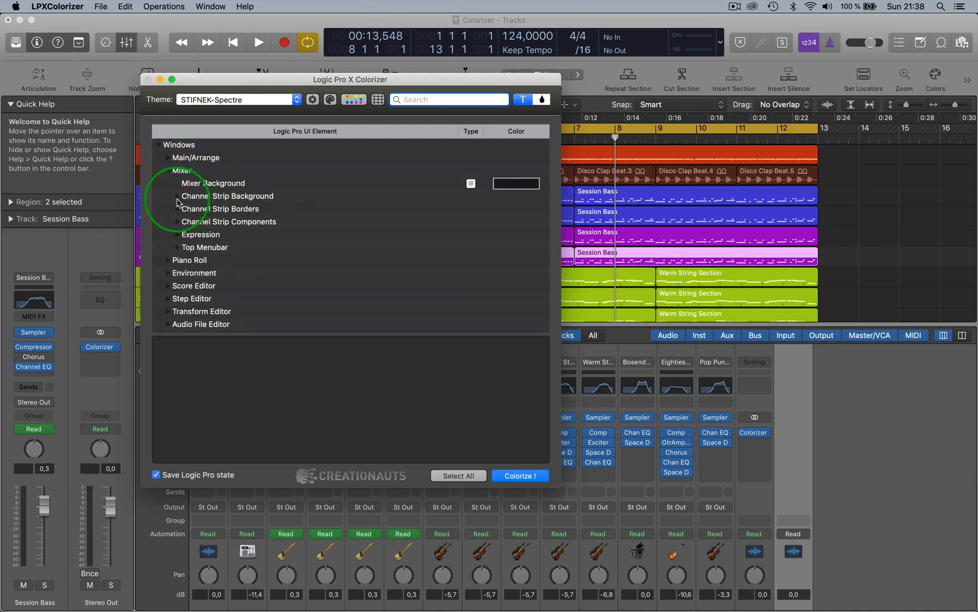
left_click(178, 195)
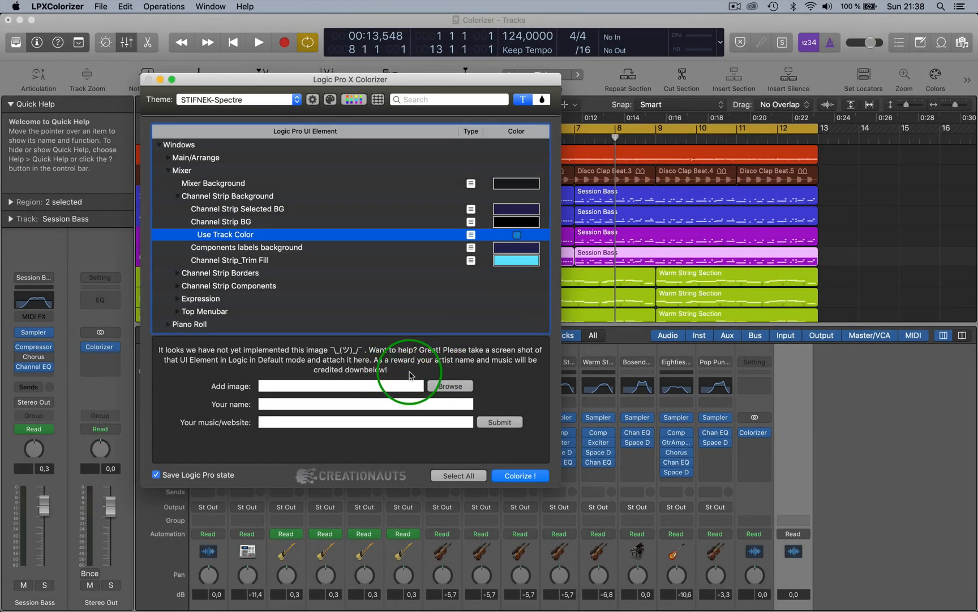
mouse_move(418, 269)
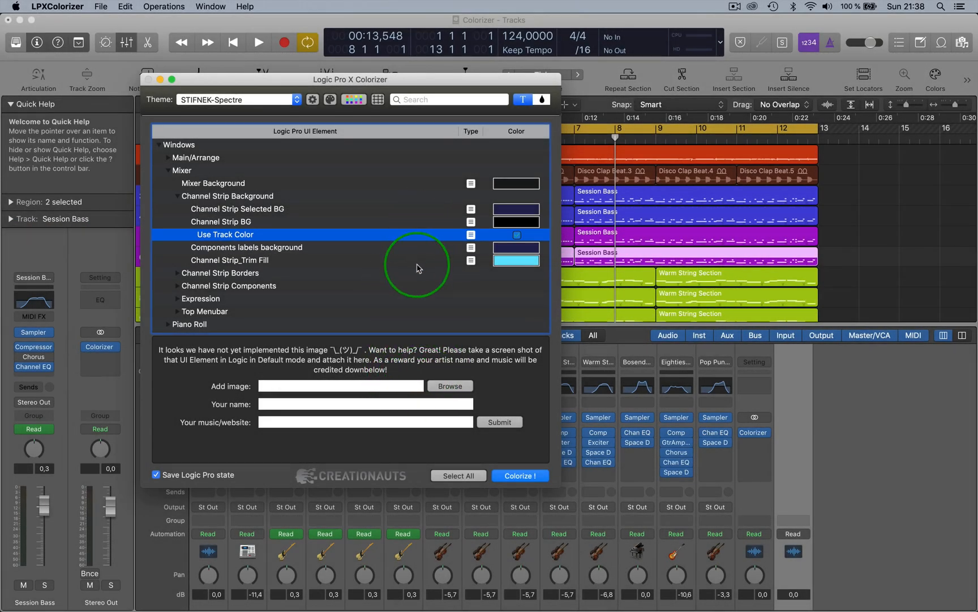
mouse_move(439, 334)
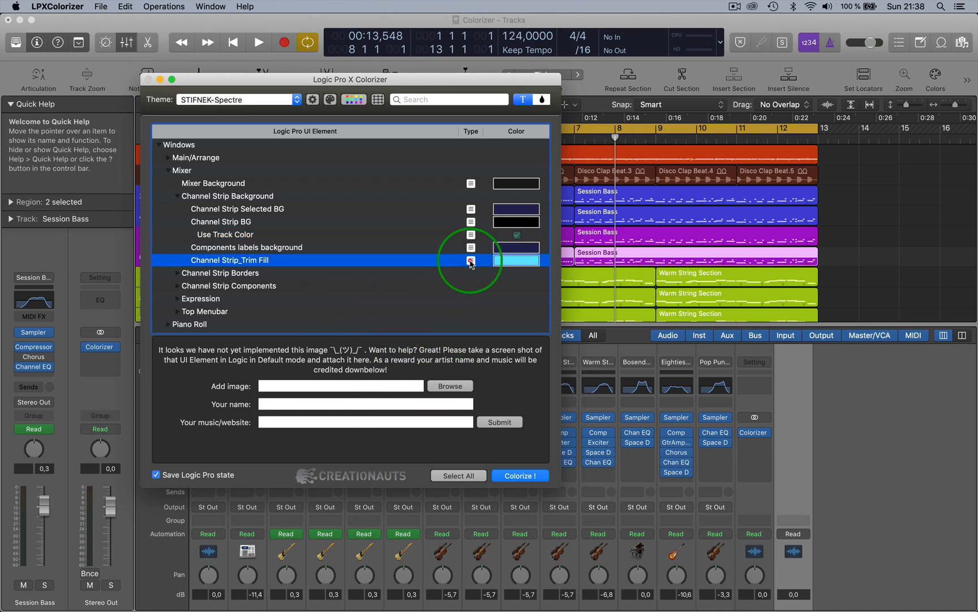
left_click(213, 183)
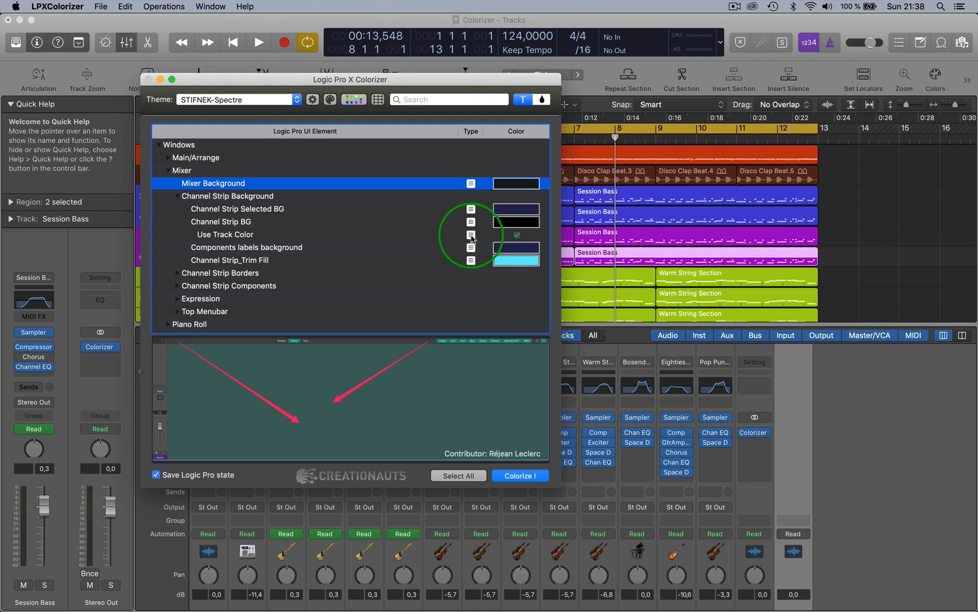
left_click(250, 234)
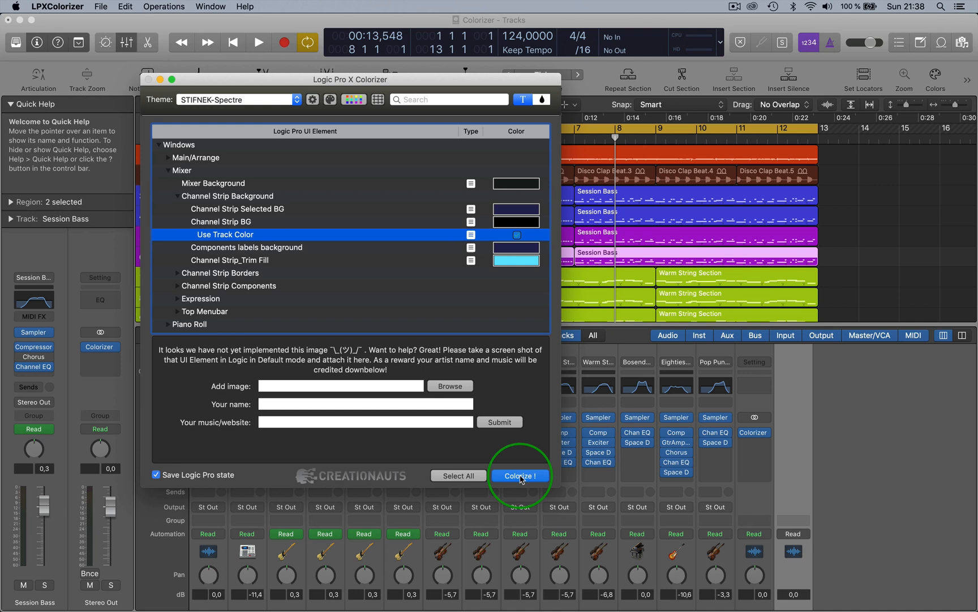
left_click(520, 476)
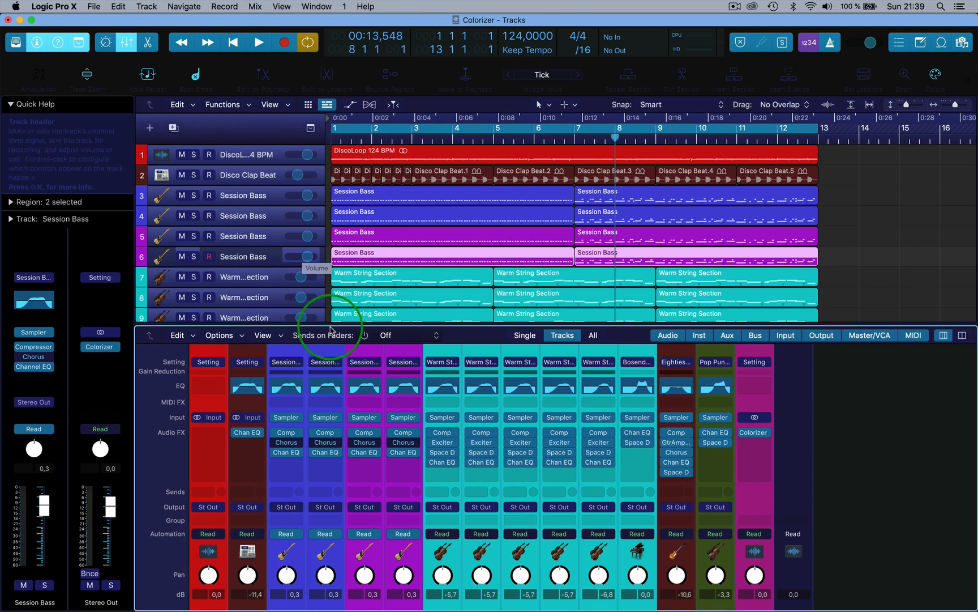
mouse_move(271, 191)
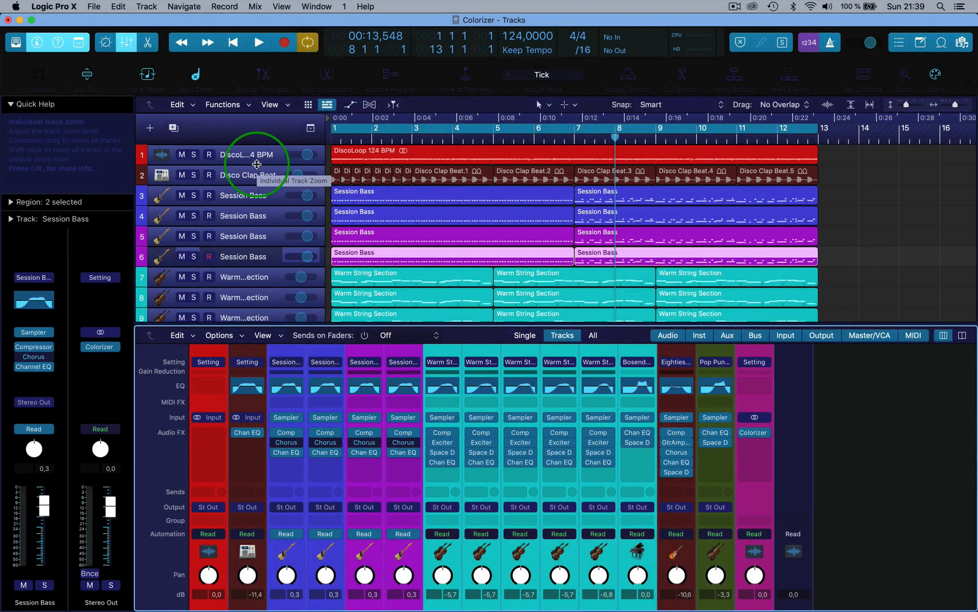
mouse_move(383, 599)
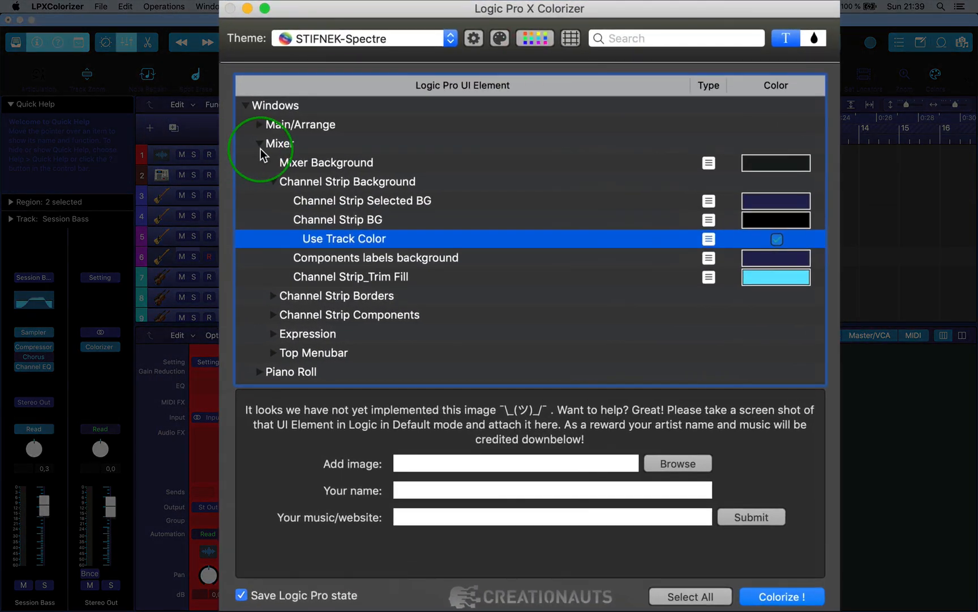
Expand Main/Arrange > Tracks > Track Header > Separators to reach the separator line settings.
left_click(258, 124)
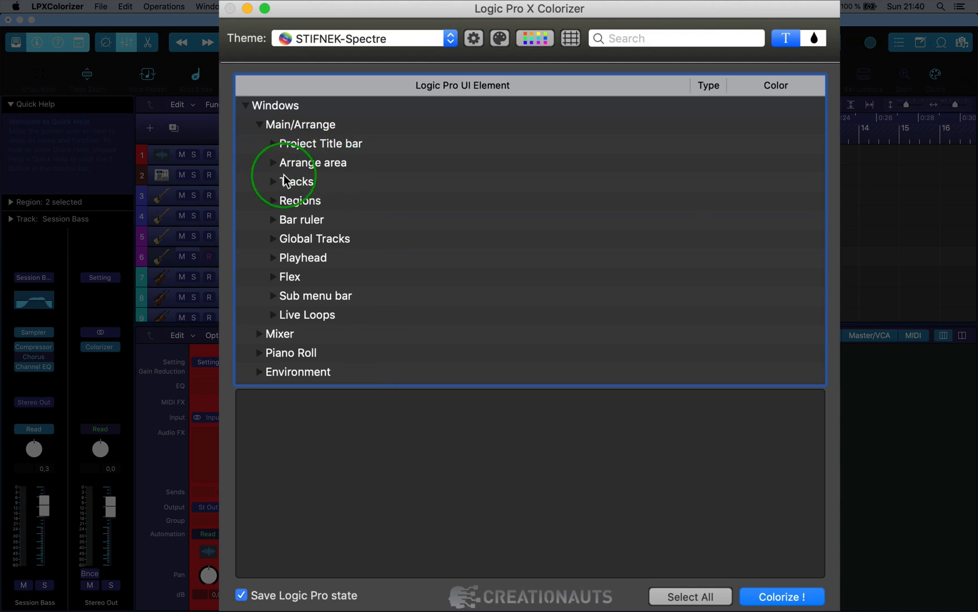
left_click(273, 181)
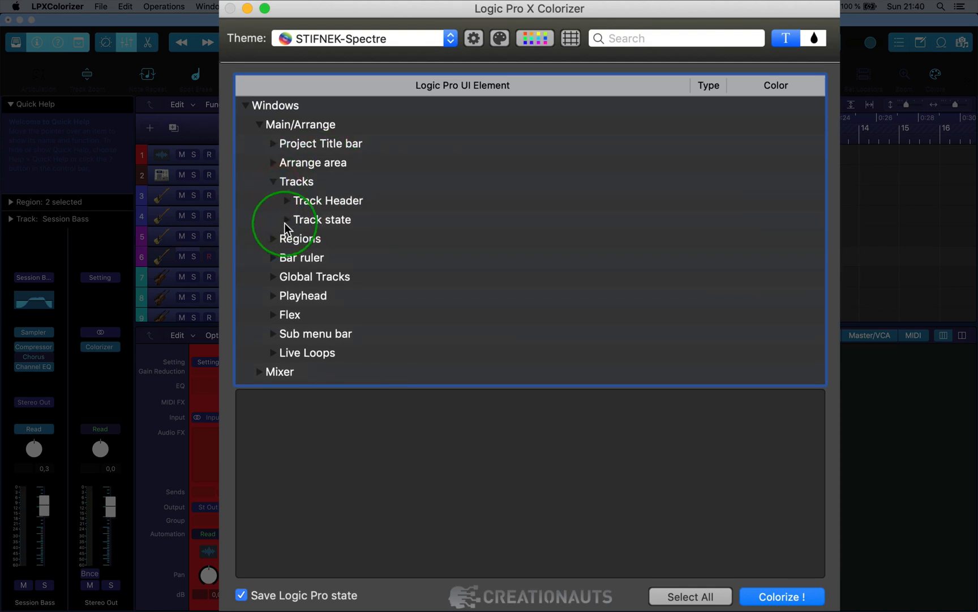
left_click(286, 200)
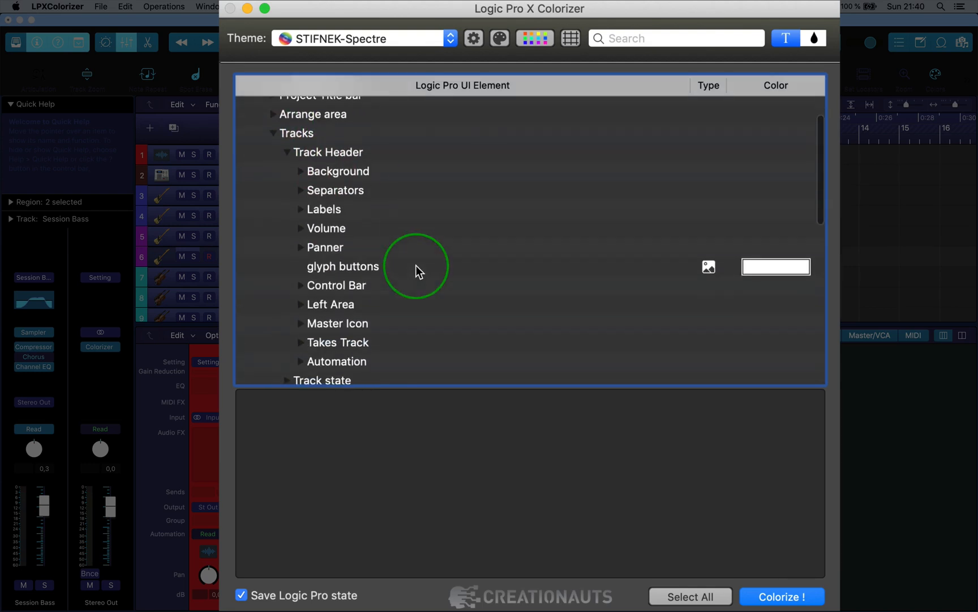
scroll("up", 3)
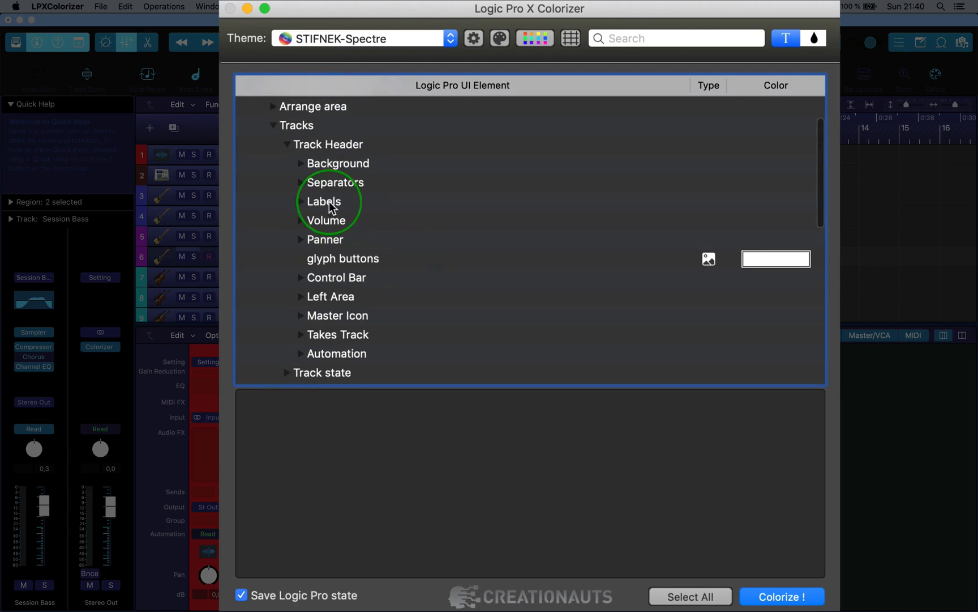
left_click(300, 182)
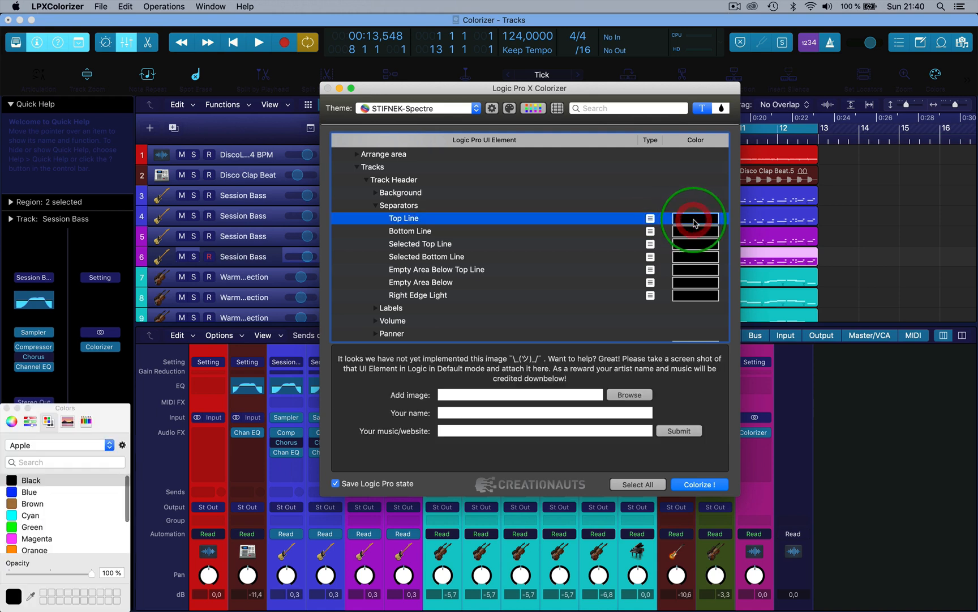
Make the Top Line separator green (after trying blue) and pick a colour for the Bottom Line.
left_click(695, 222)
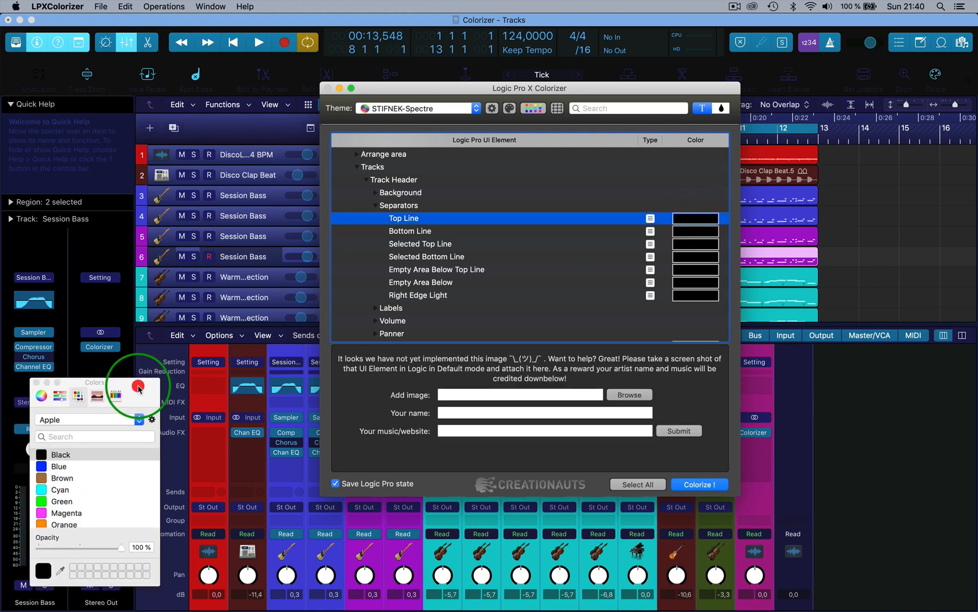
left_click(57, 465)
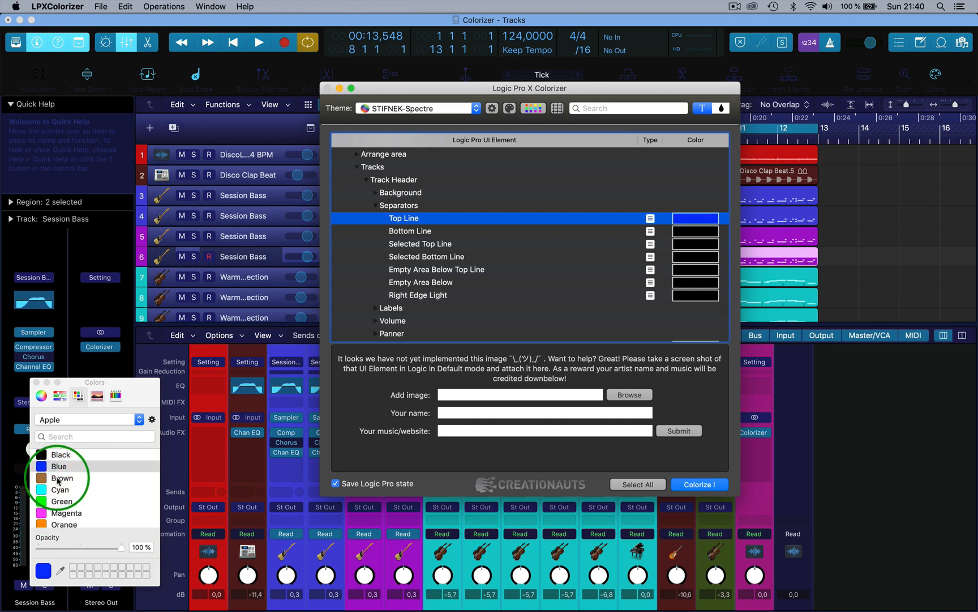
left_click(61, 501)
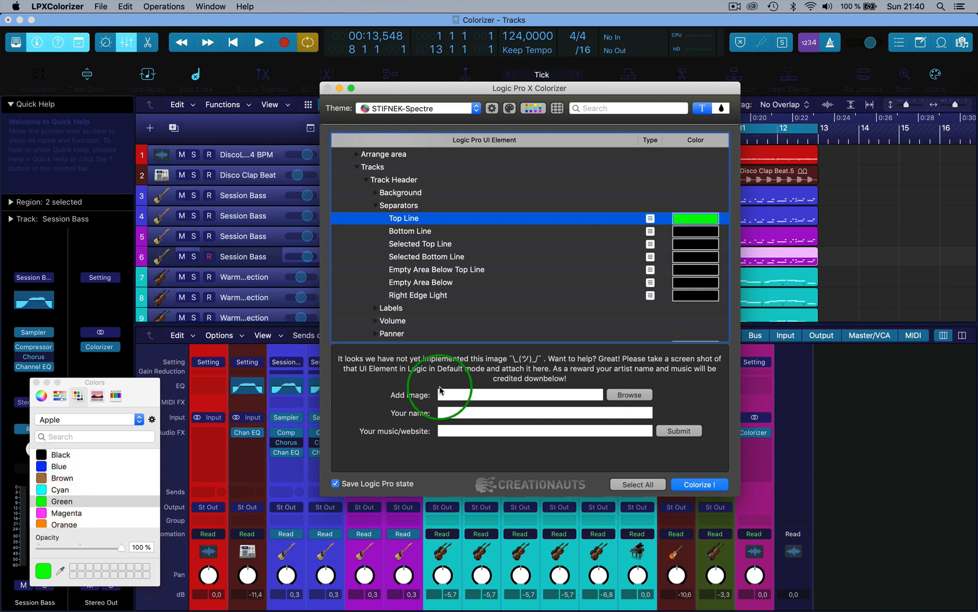
left_click(410, 231)
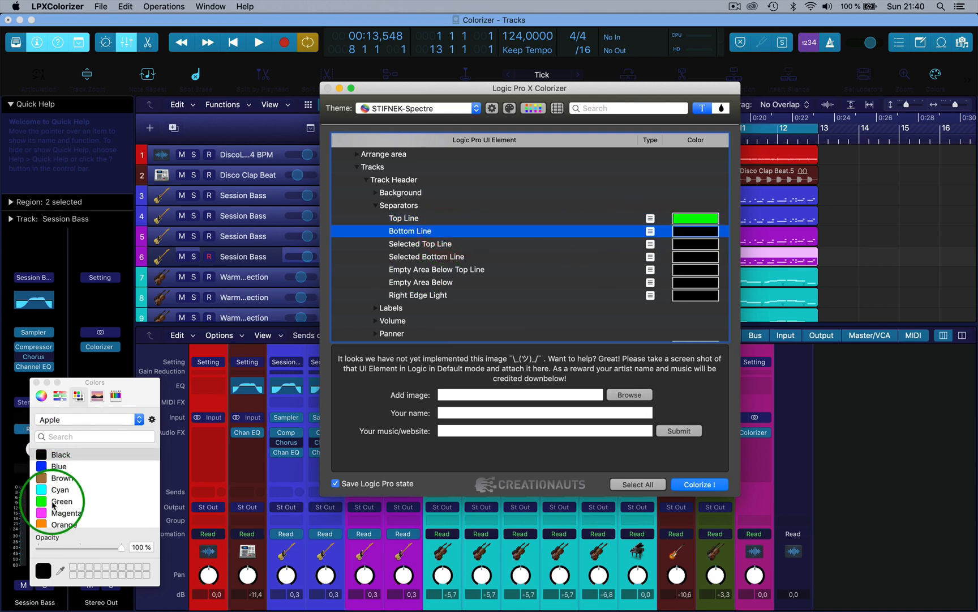
left_click(65, 512)
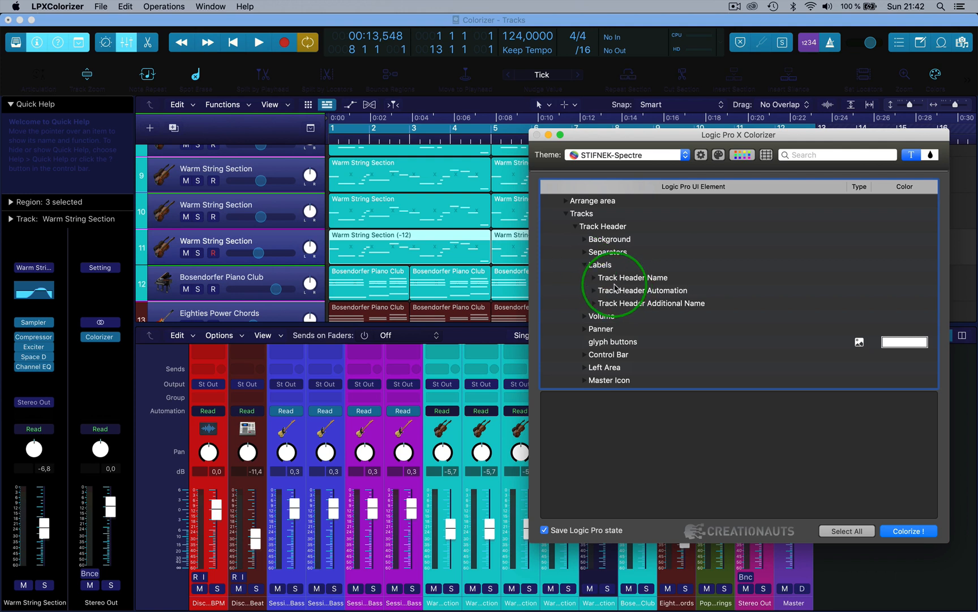
mouse_move(209, 209)
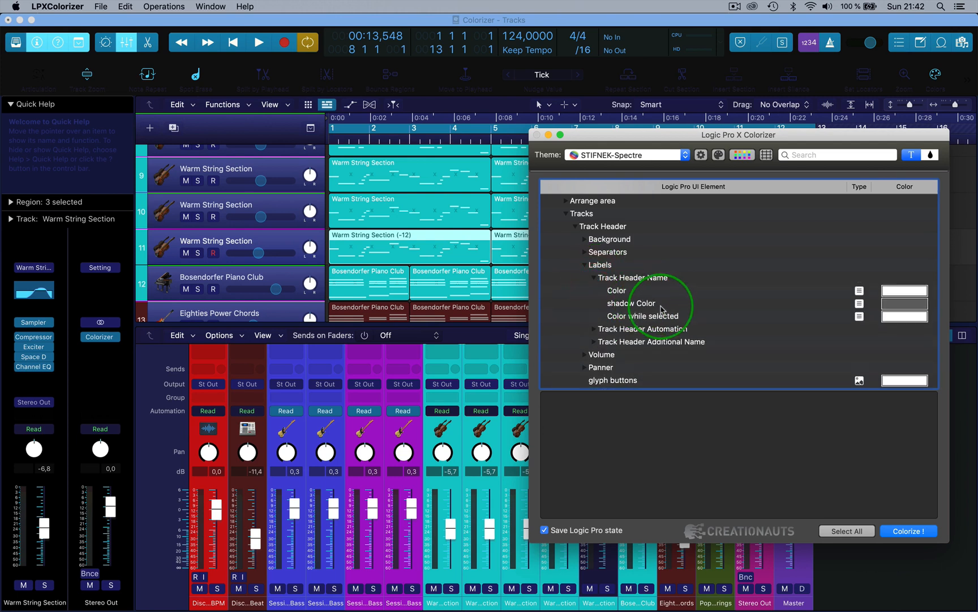
mouse_move(660, 307)
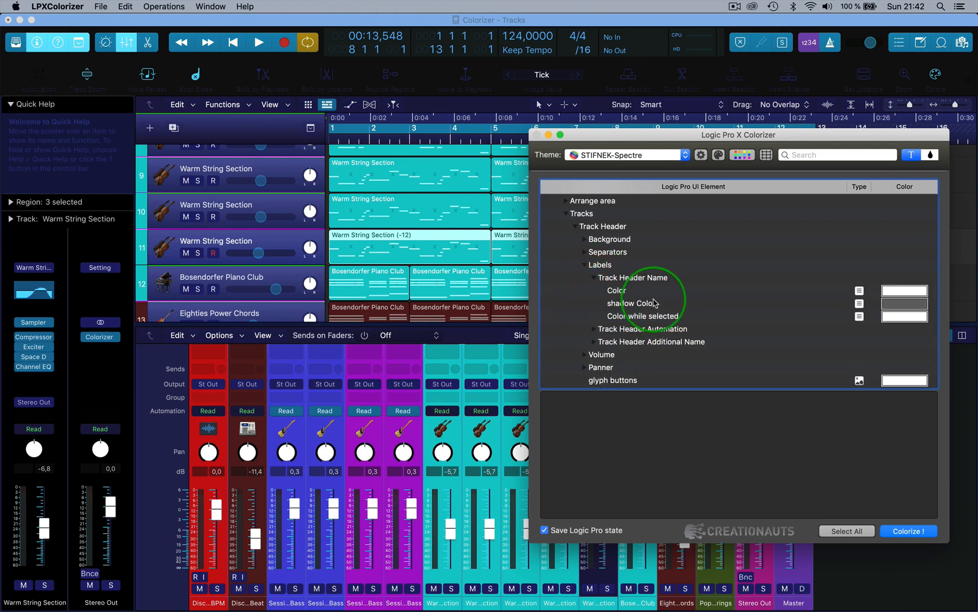
Set the Track Header Name colour to purple and Colorize so Logic's track names turn purple.
left_click(617, 290)
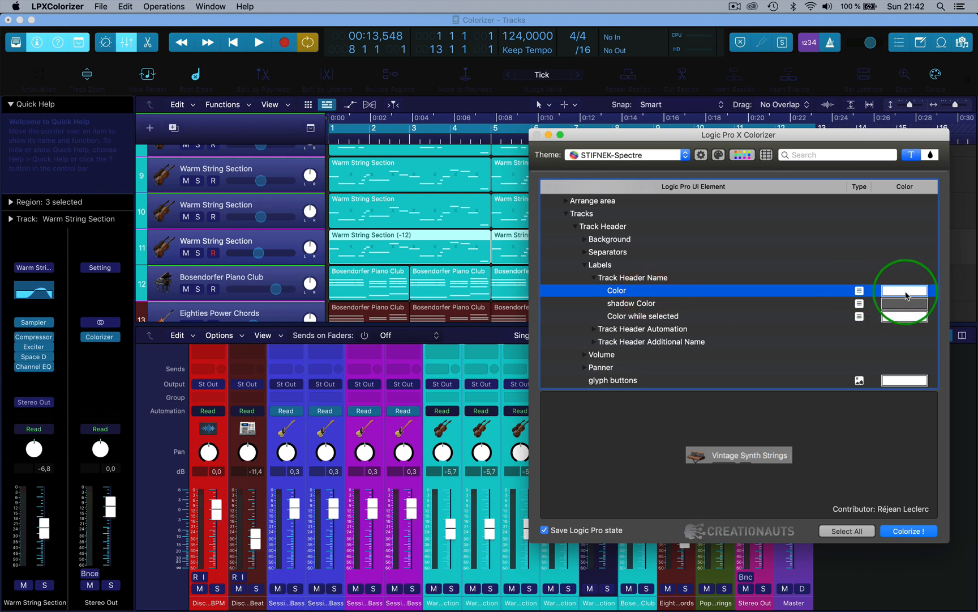
left_click(904, 290)
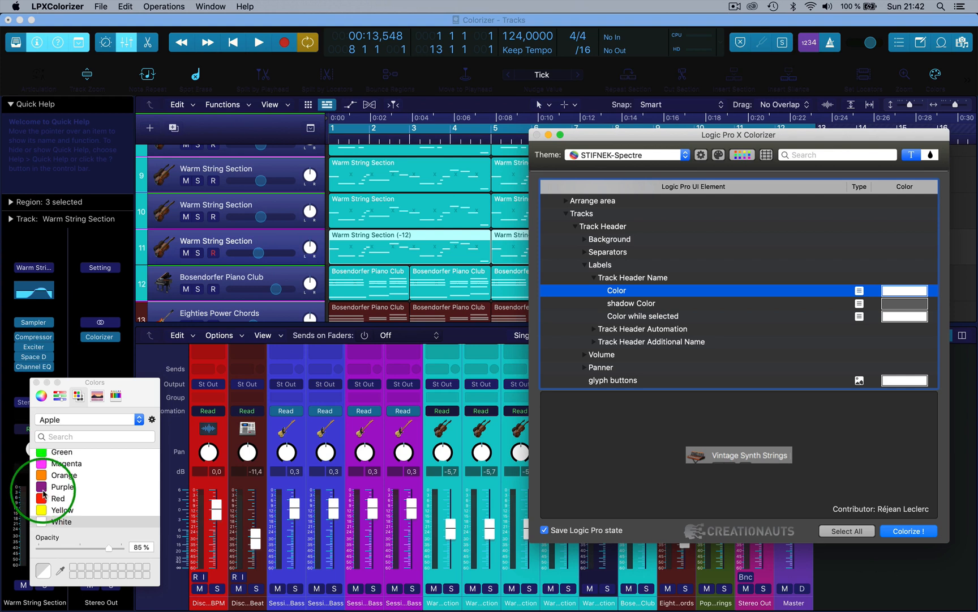
left_click(62, 490)
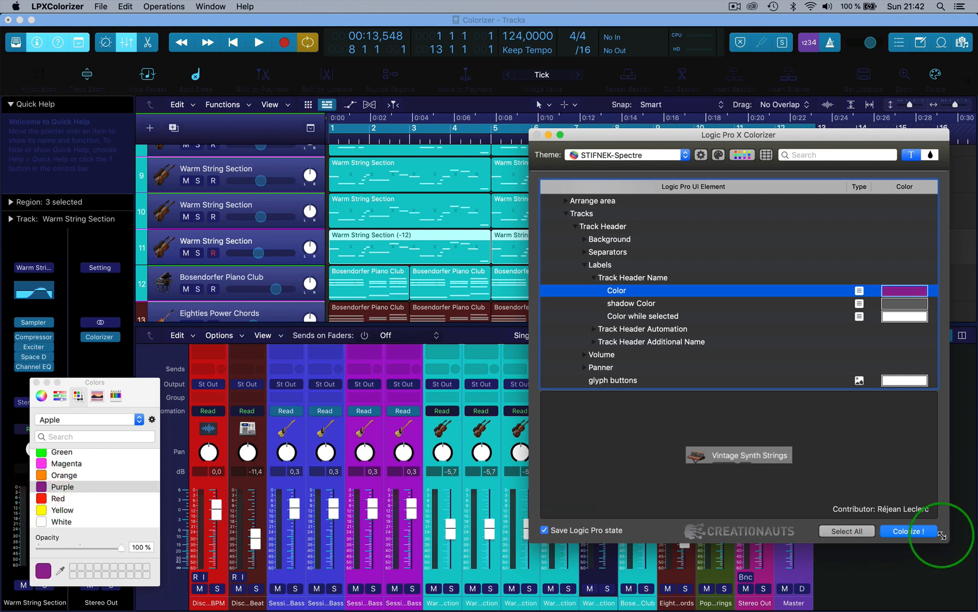
left_click(909, 531)
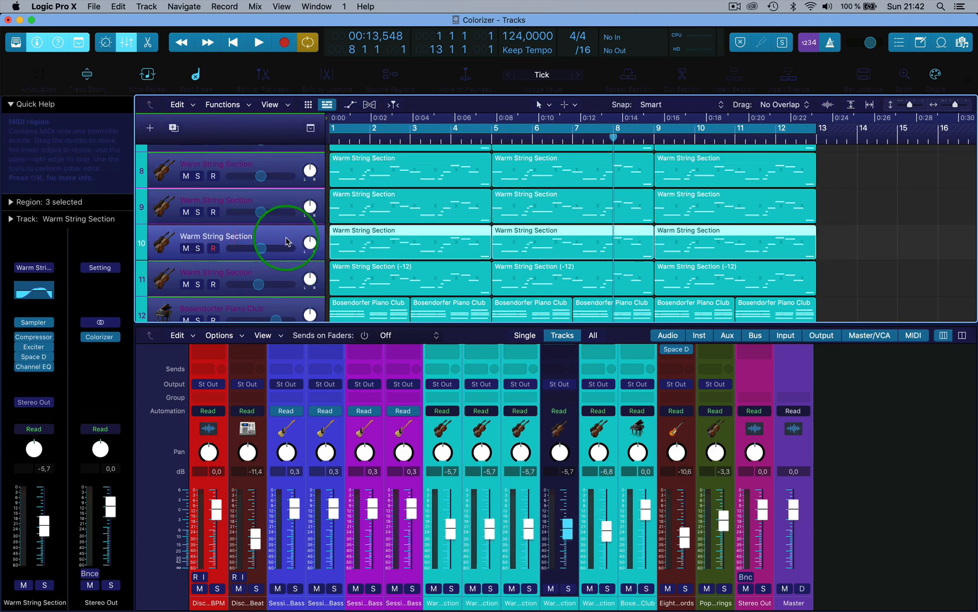
mouse_move(259, 239)
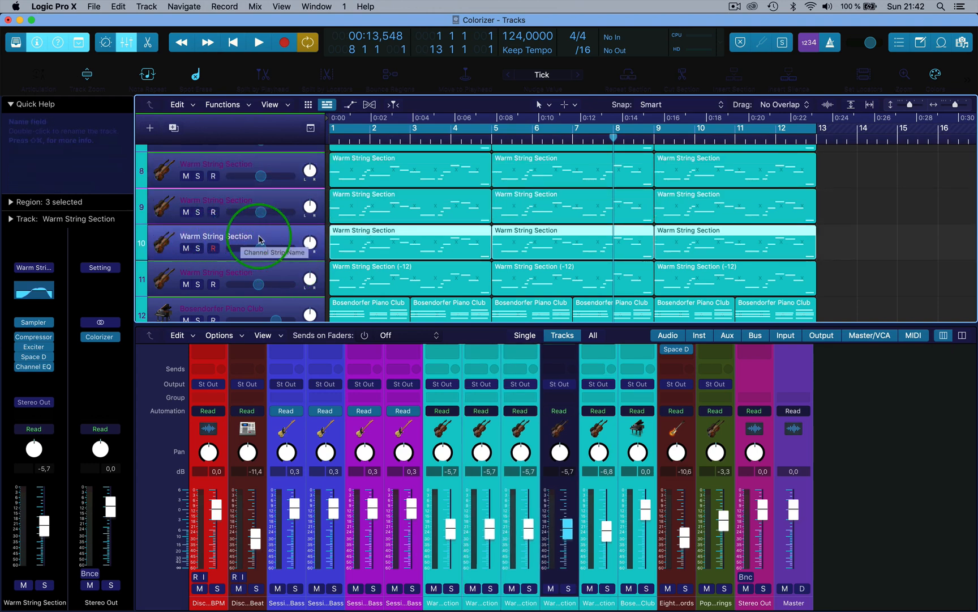
mouse_move(472, 285)
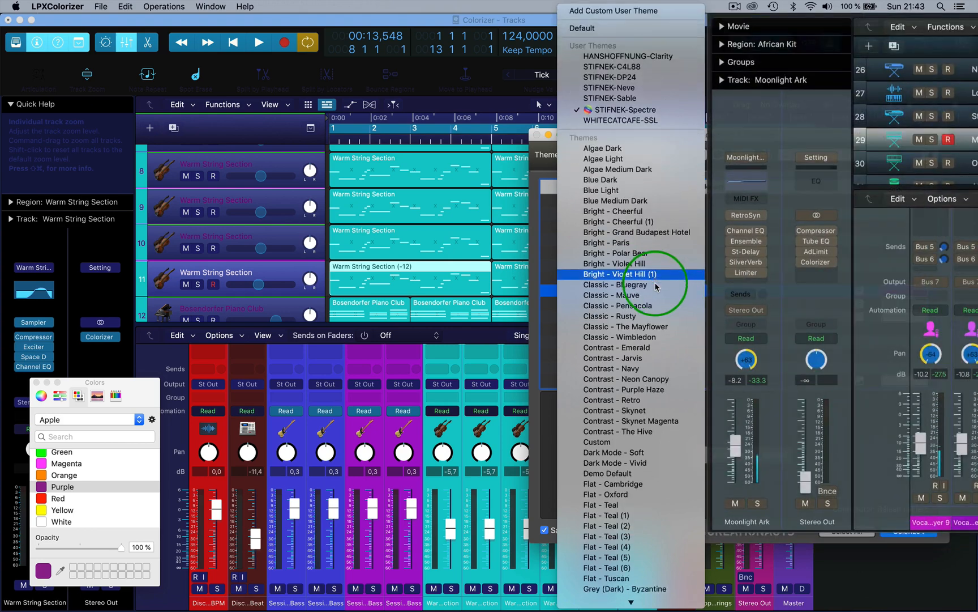
Load the My Iris Dark theme from the Theme list and Colorize Logic with it.
scroll("down", 3)
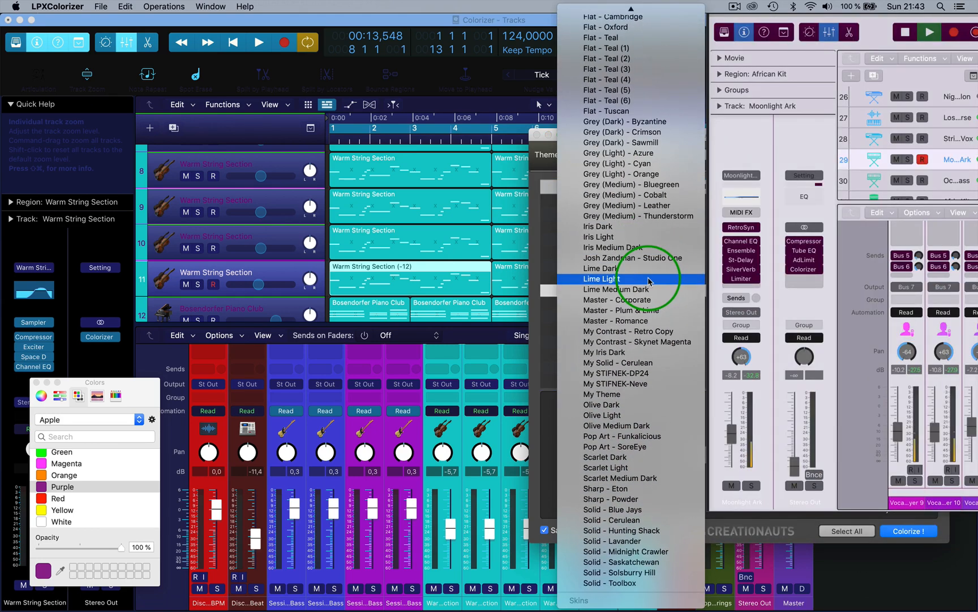
mouse_move(605, 352)
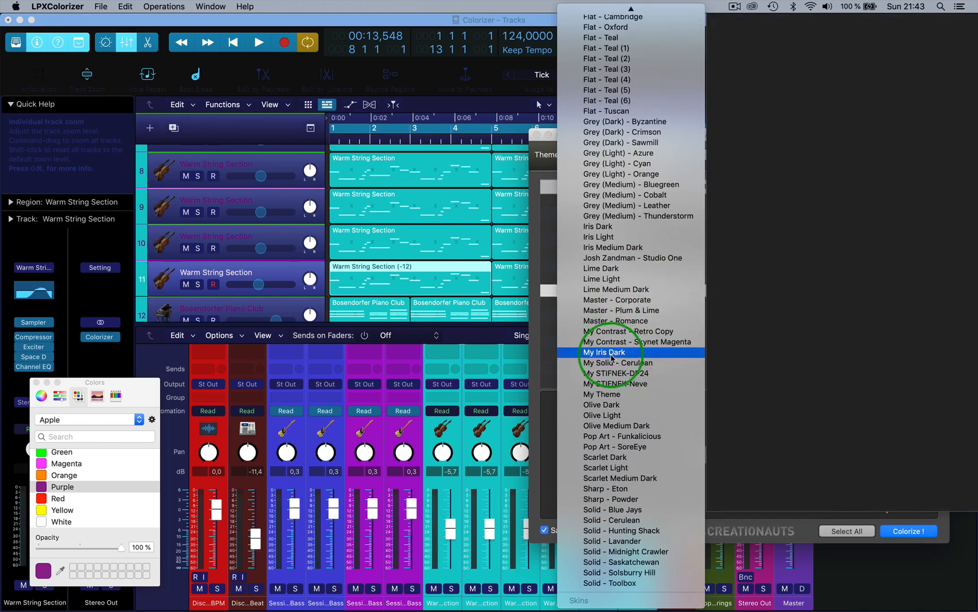
left_click(606, 352)
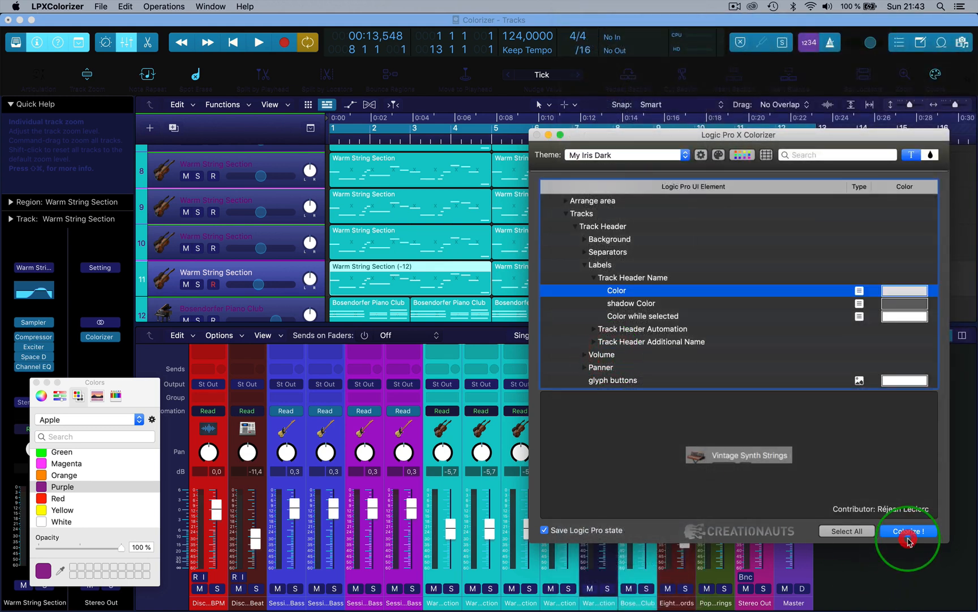
left_click(906, 532)
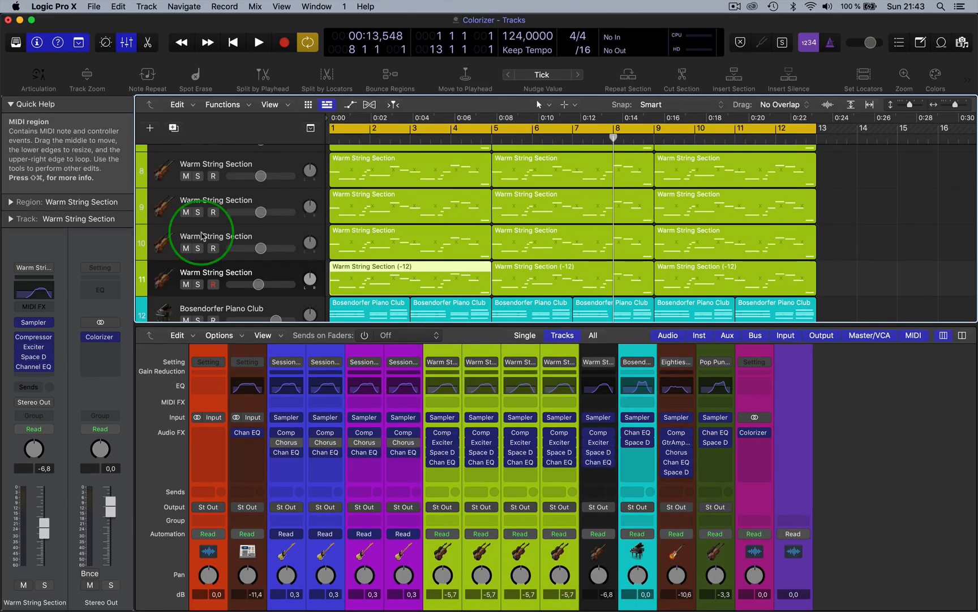
mouse_move(92, 259)
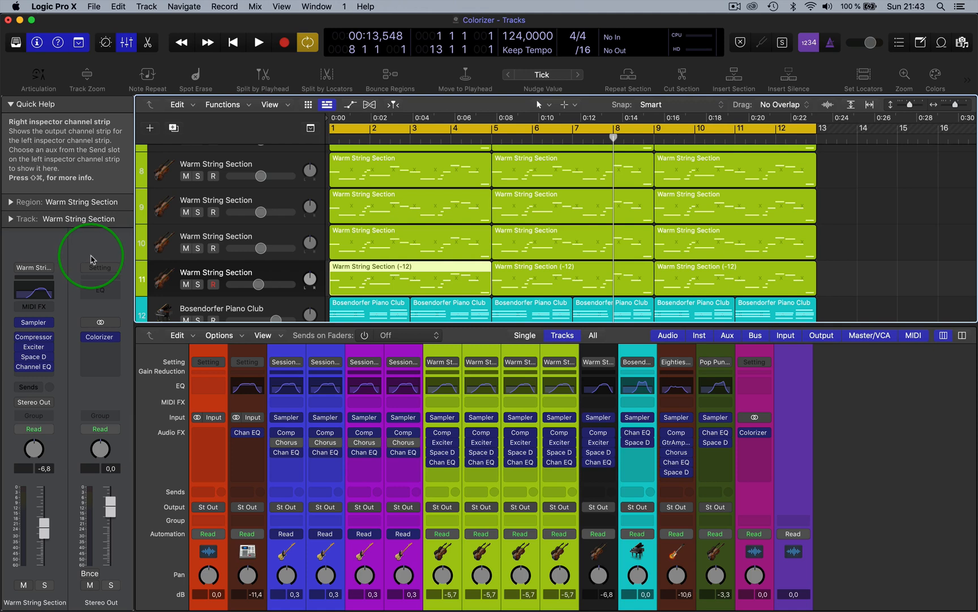
mouse_move(209, 280)
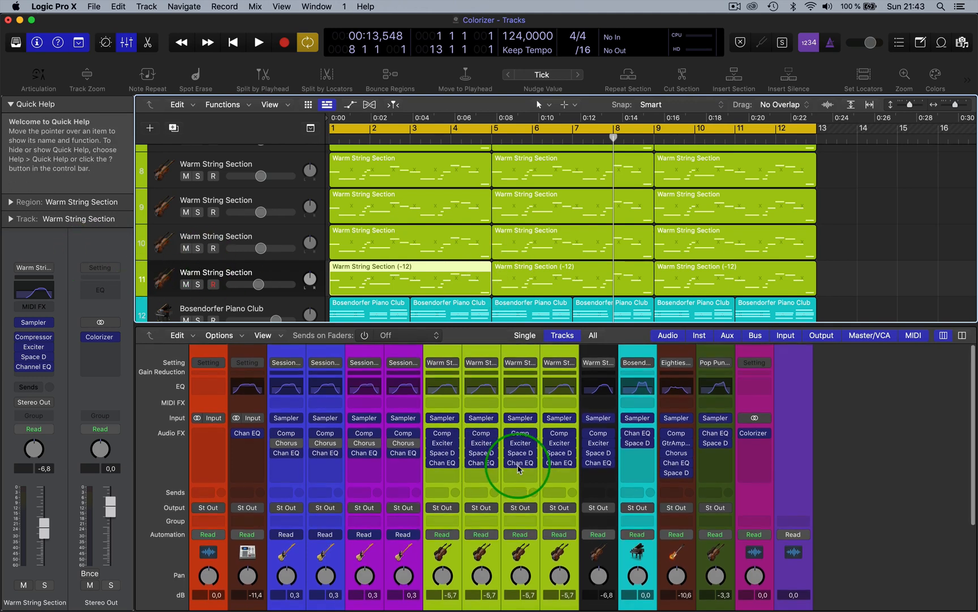
mouse_move(586, 390)
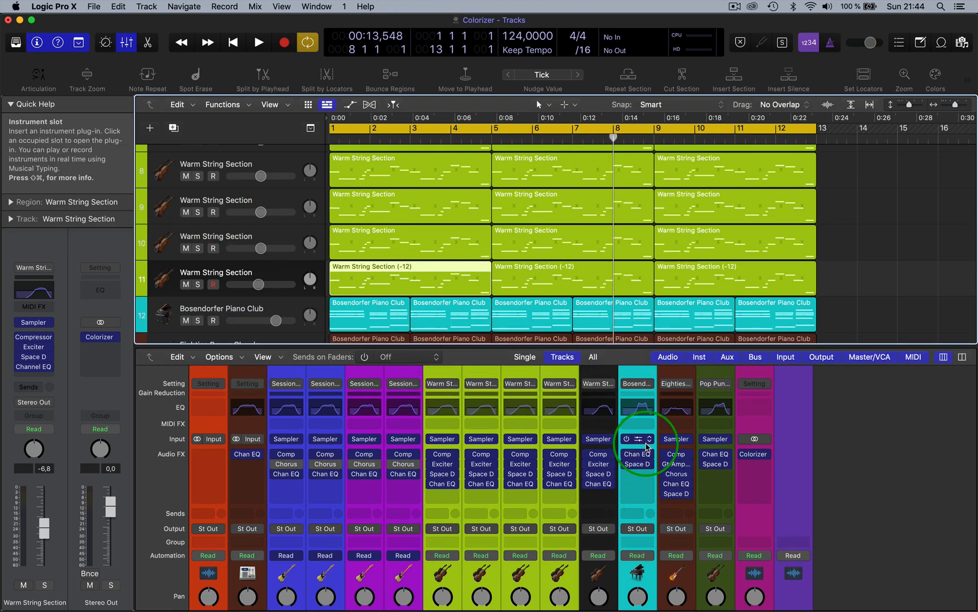
mouse_move(966, 381)
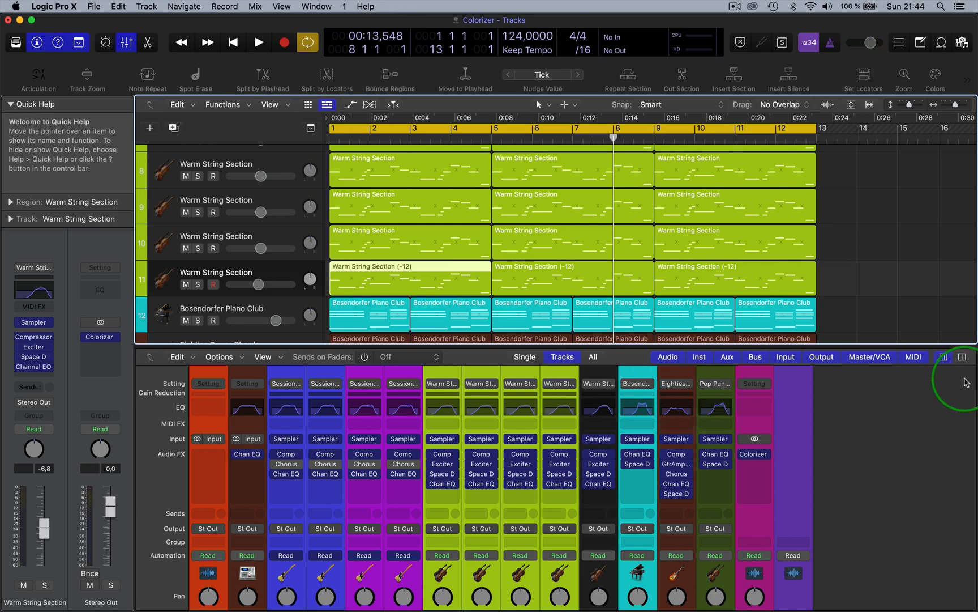
mouse_move(871, 292)
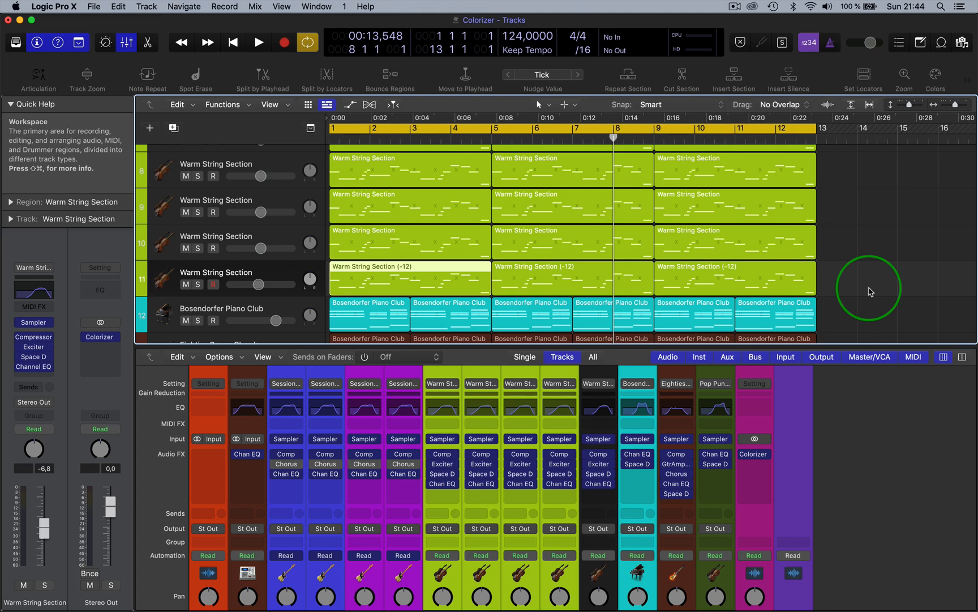
mouse_move(770, 324)
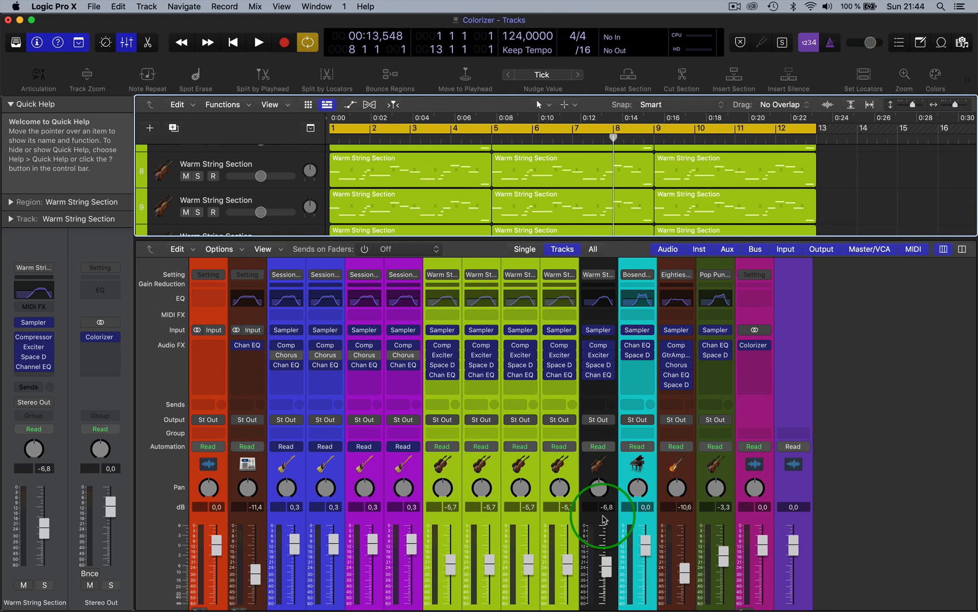
mouse_move(647, 196)
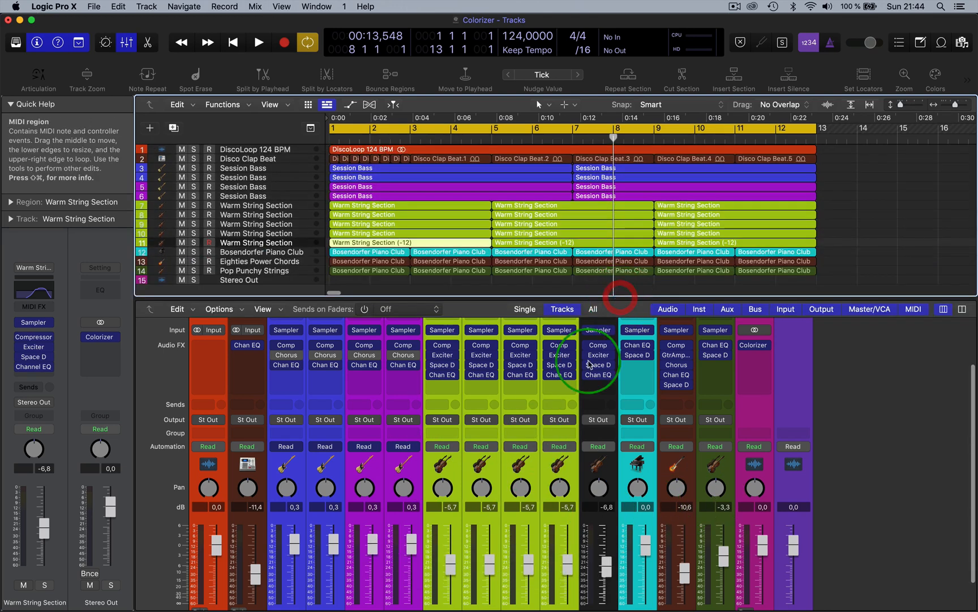
Select the Session Bass, DiscoLoop 124 BPM and Warm String Section tracks to compare their mixer strip colours.
left_click(325, 432)
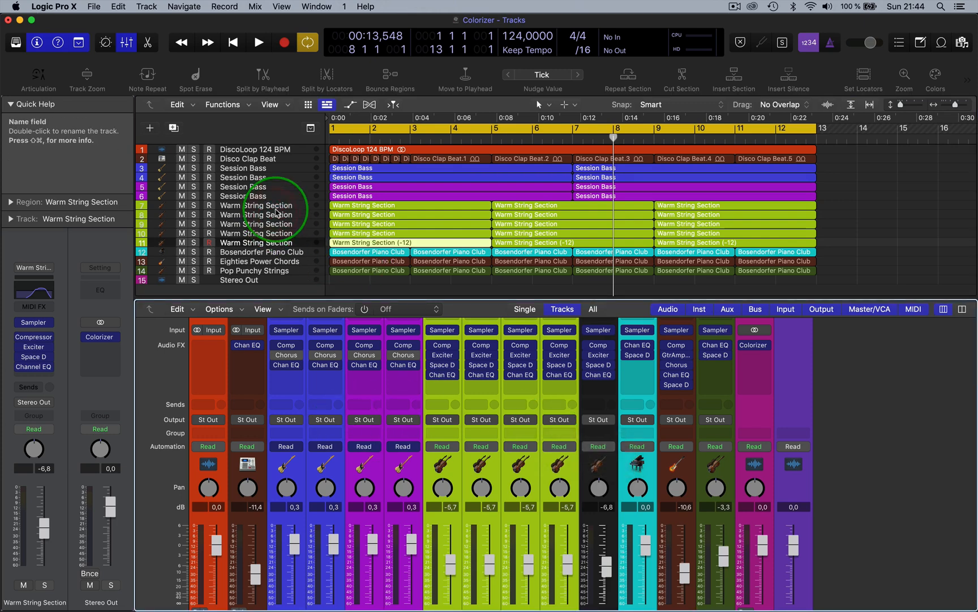
left_click(250, 176)
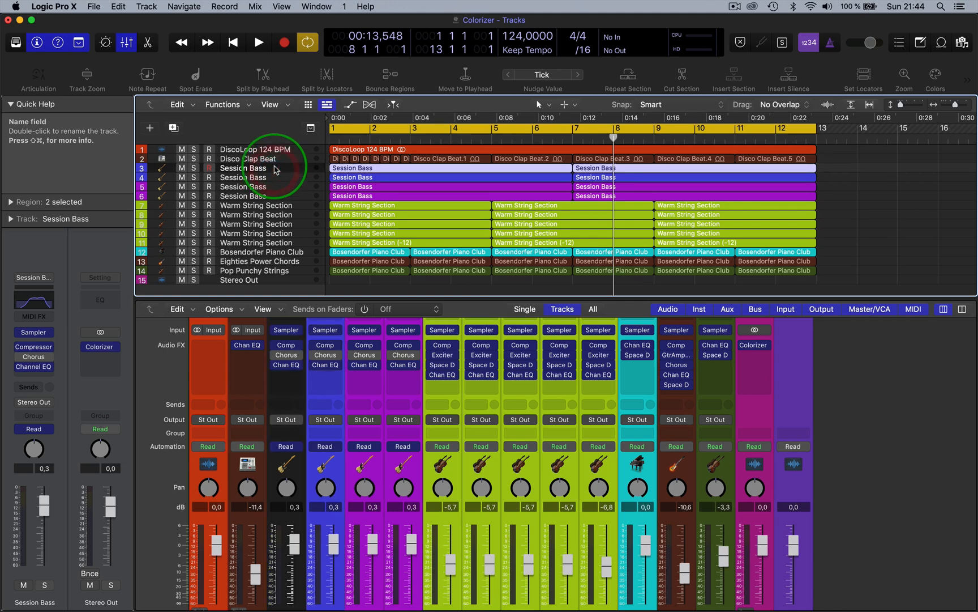
left_click(253, 148)
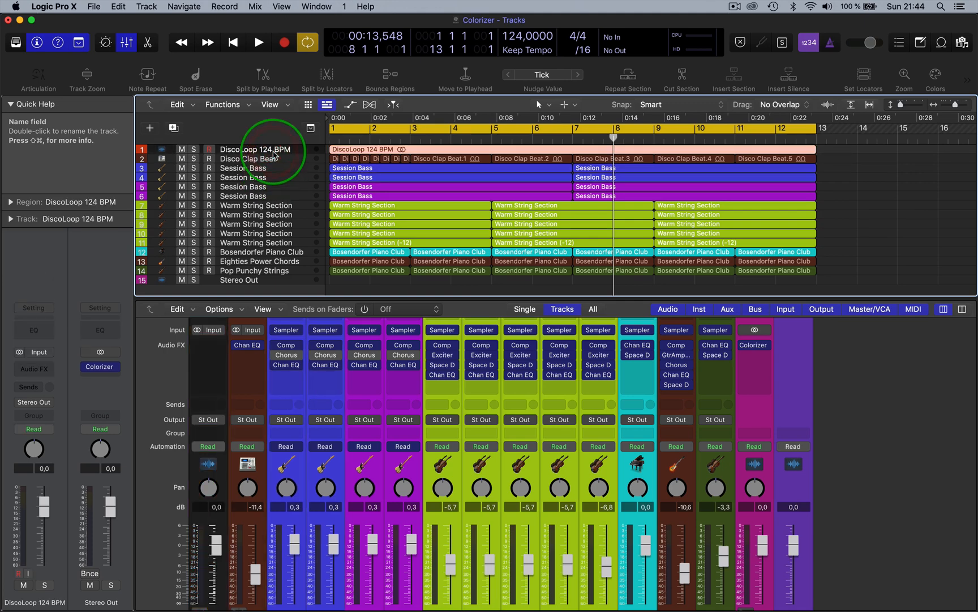
left_click(250, 195)
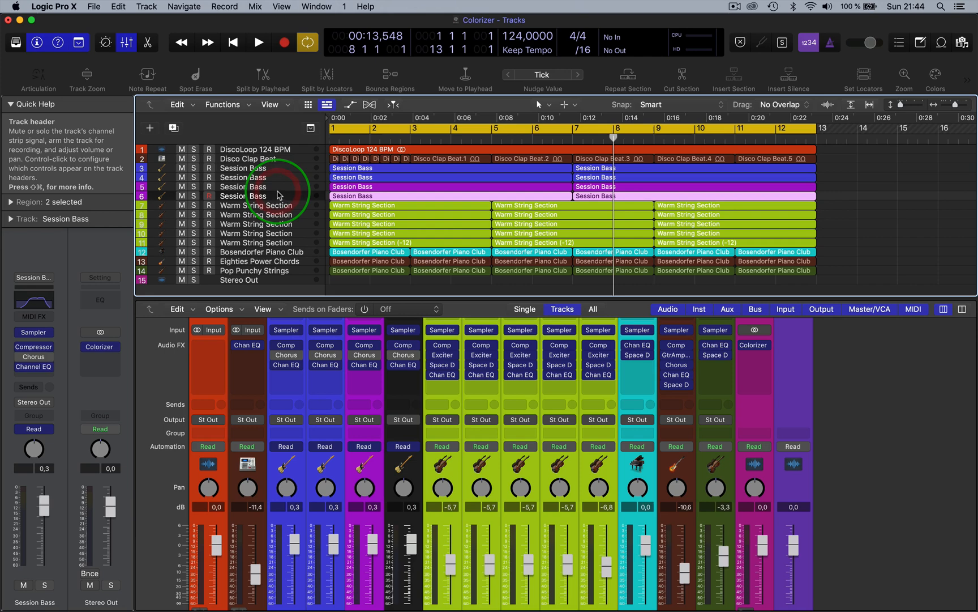
left_click(256, 205)
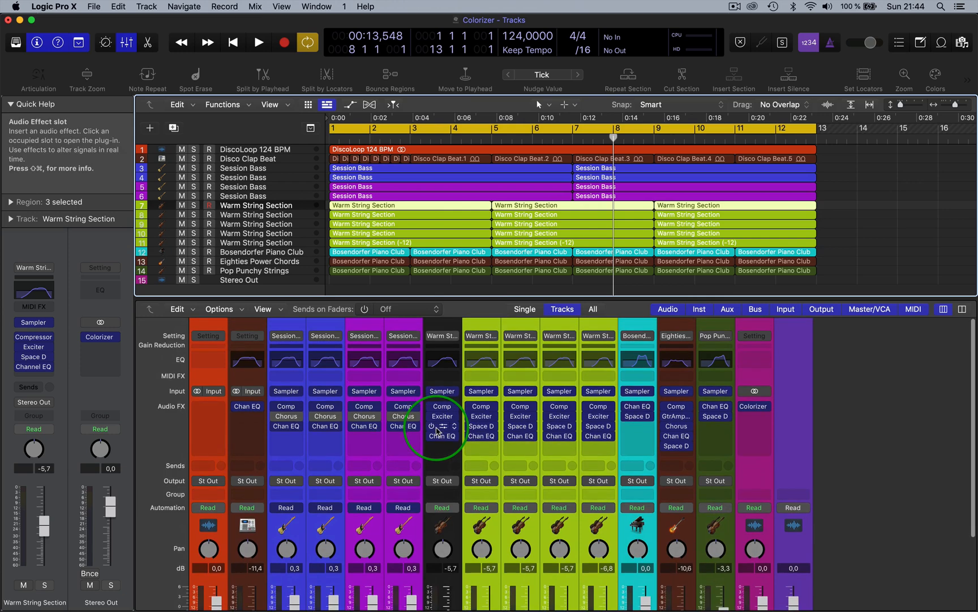
scroll("down", 3)
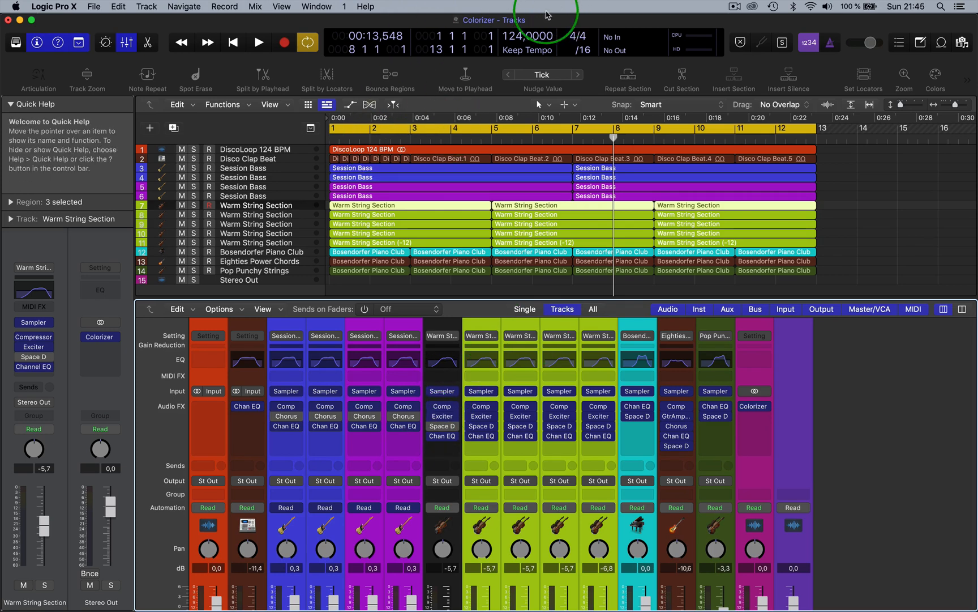
mouse_move(185, 75)
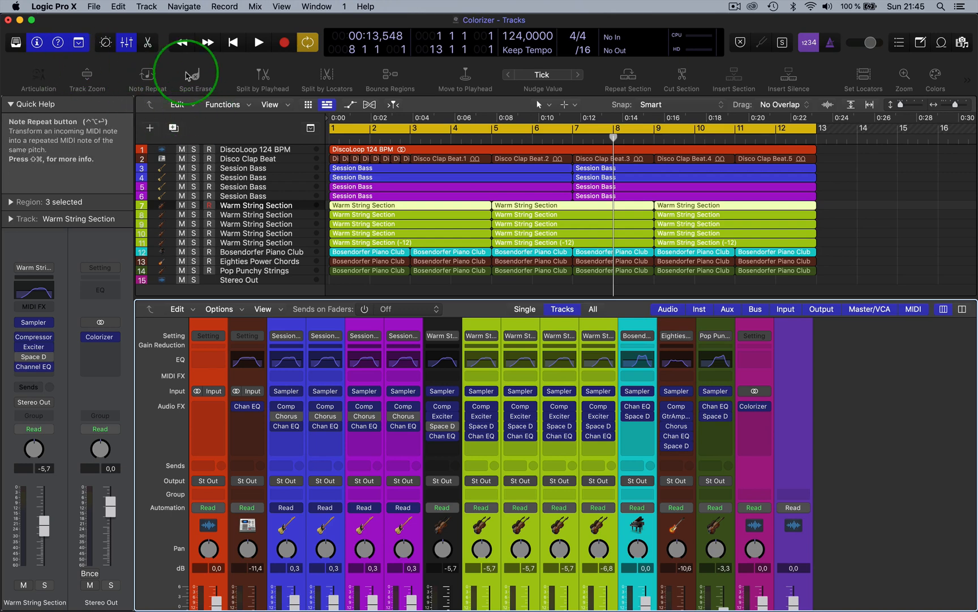
mouse_move(134, 176)
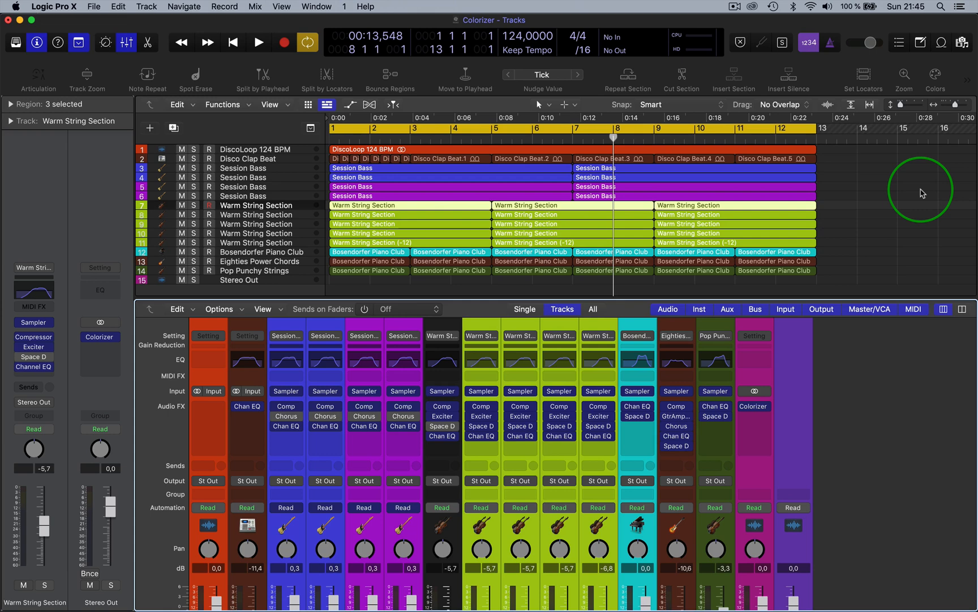
mouse_move(861, 406)
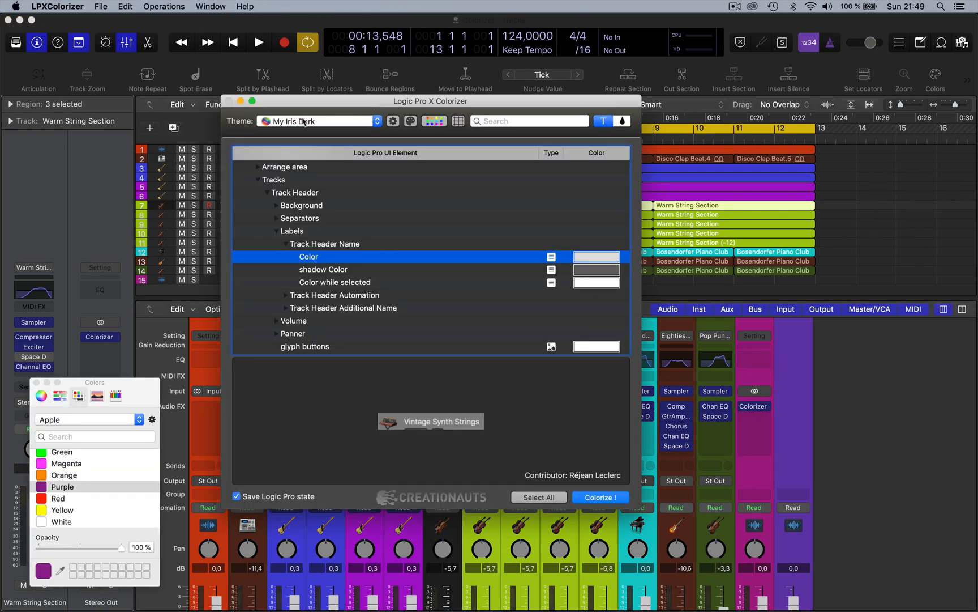
left_click(393, 121)
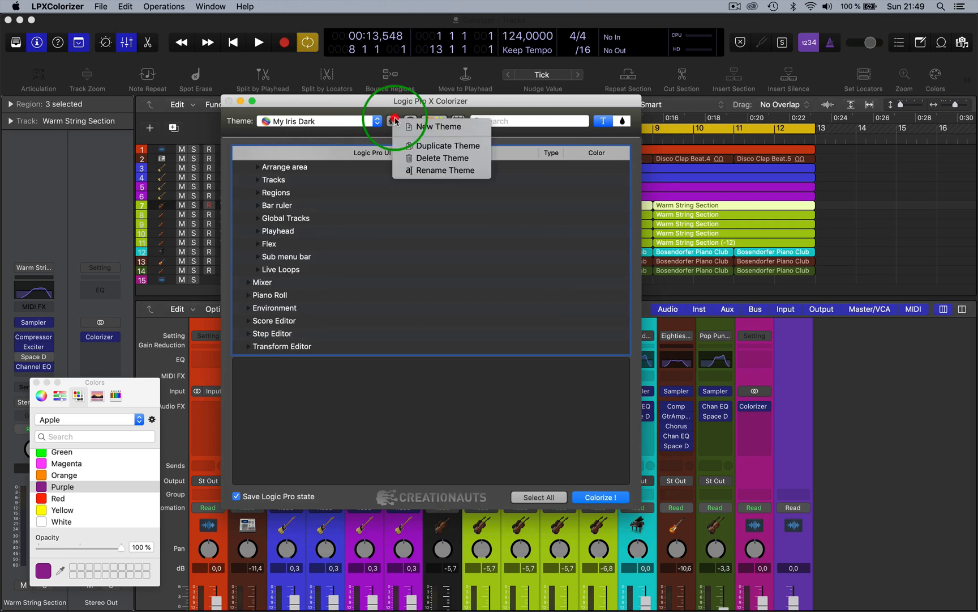
mouse_move(441, 146)
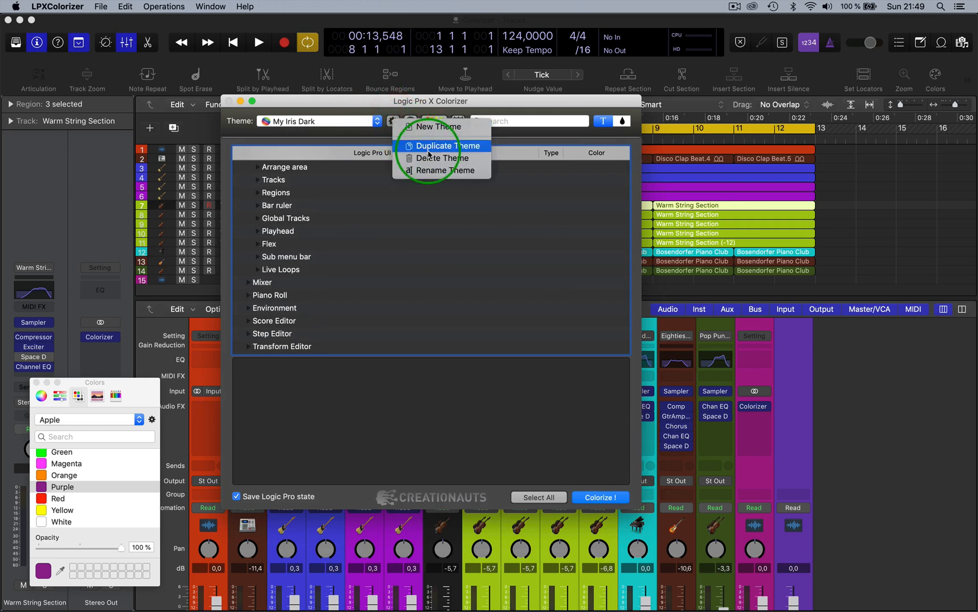
mouse_move(432, 127)
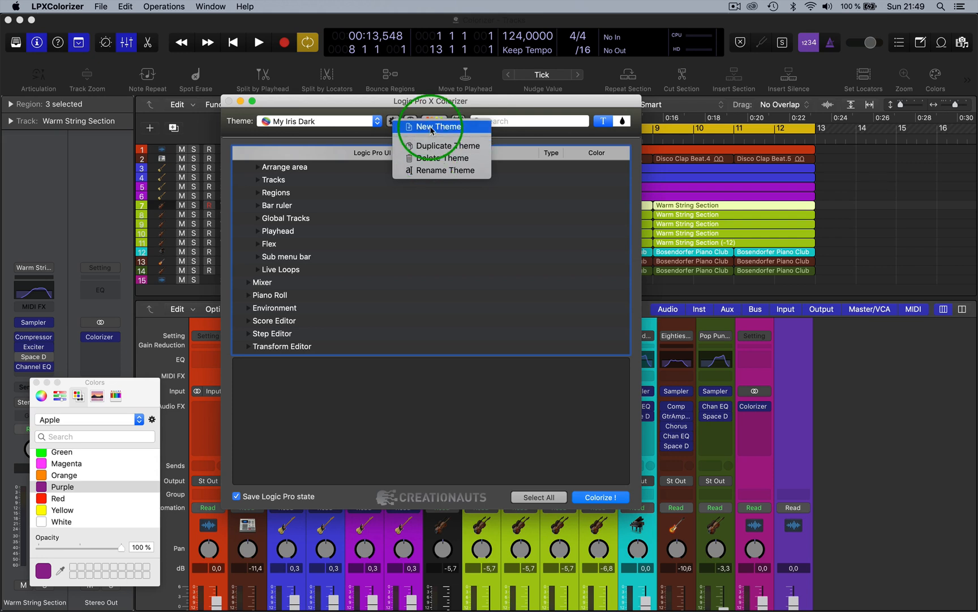
mouse_move(442, 145)
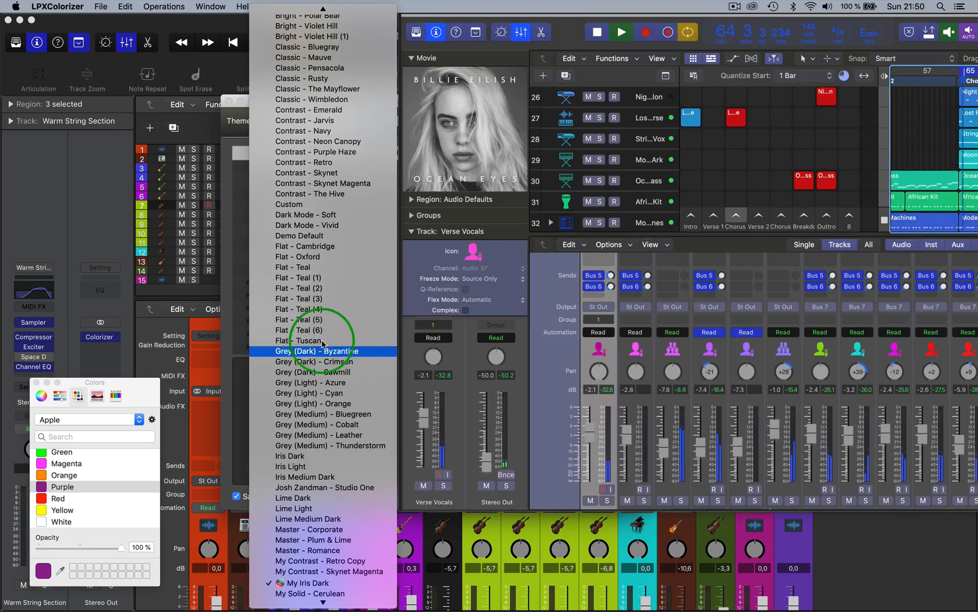
mouse_move(306, 235)
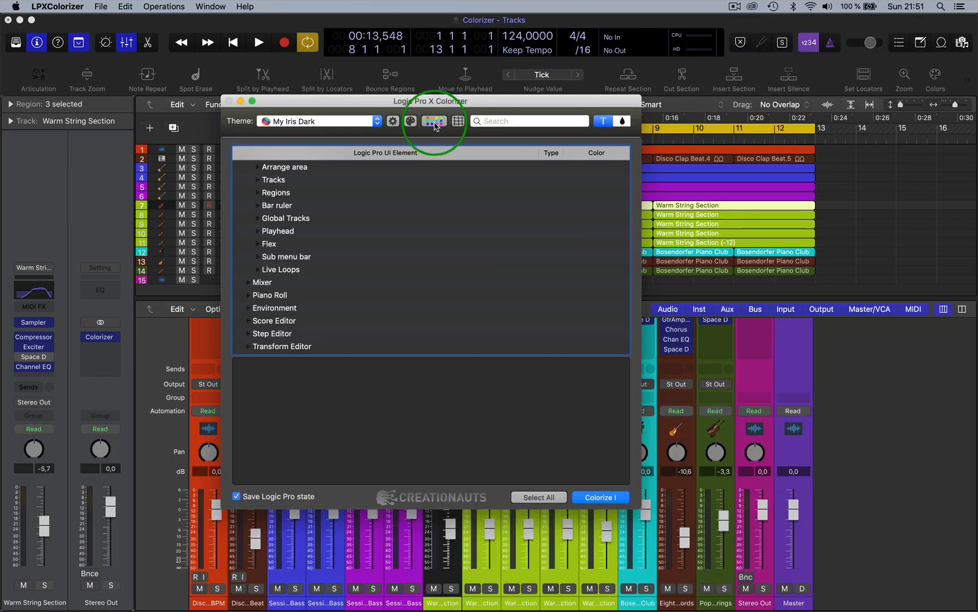
Bring up the colour palette editor and add a fifth row of shades to the palette.
left_click(434, 121)
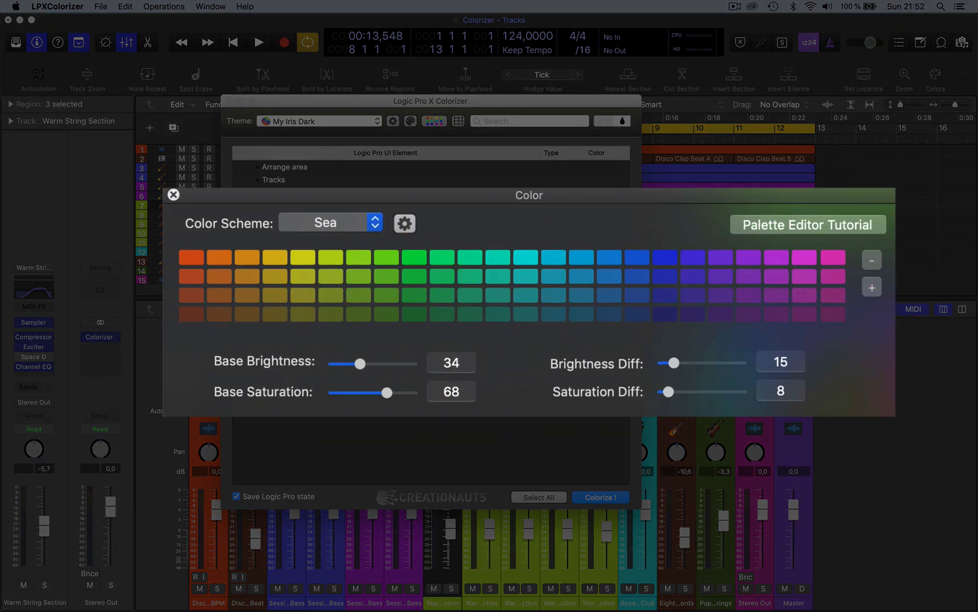
left_click(872, 287)
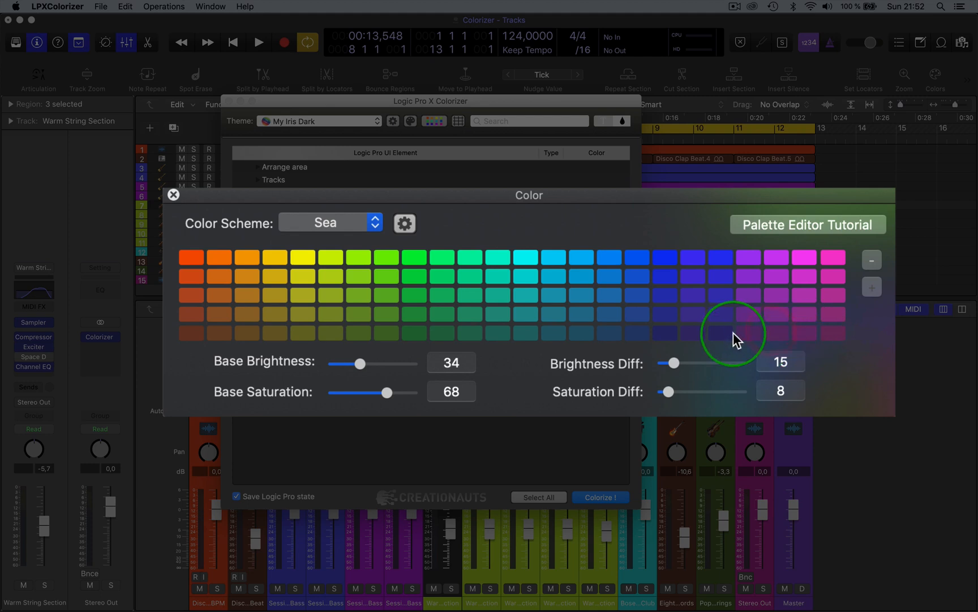
mouse_move(581, 263)
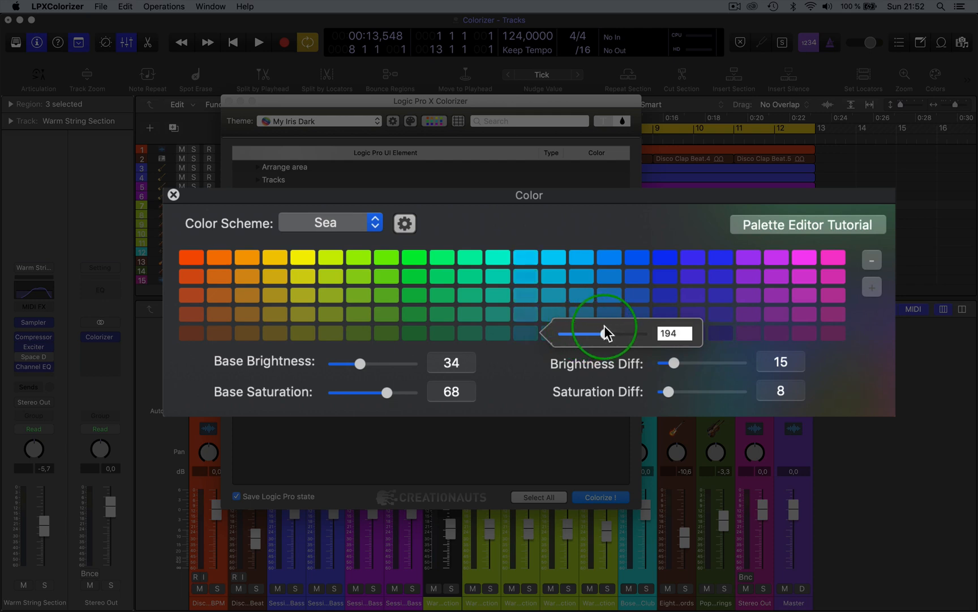
mouse_move(612, 226)
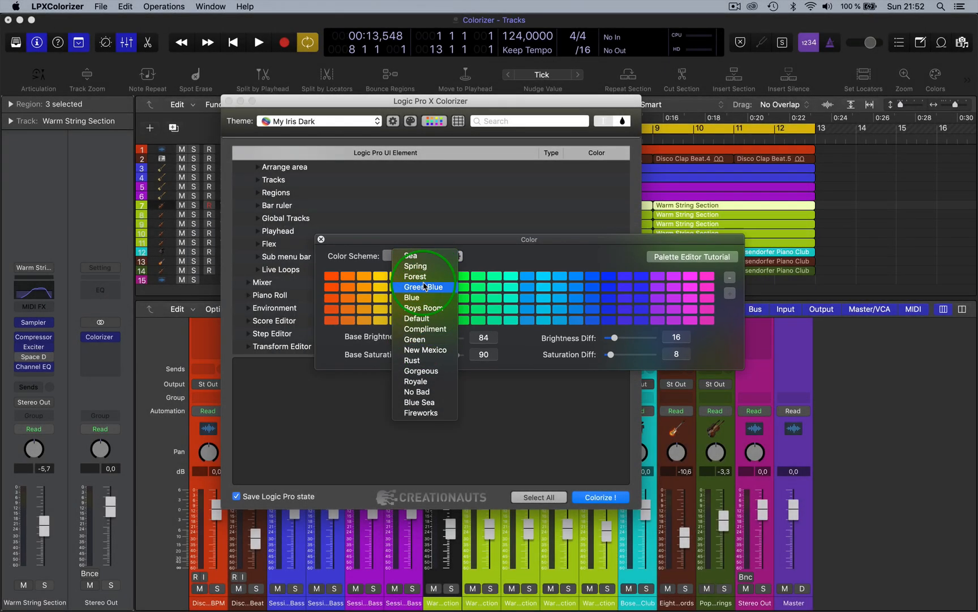
Preview the Spring, Green Blue and Boys Room schemes, then settle on the Fireworks colour scheme.
left_click(414, 265)
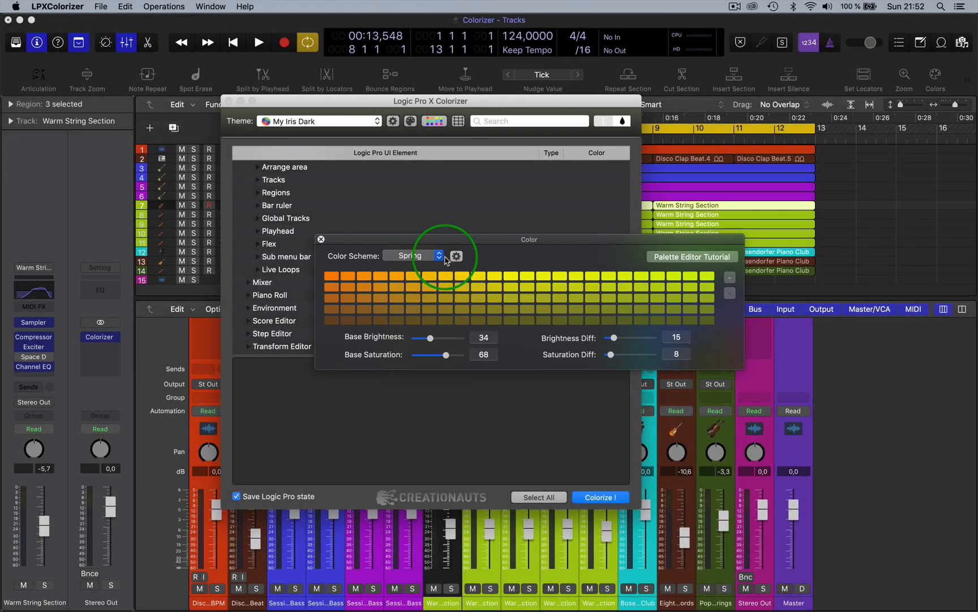
left_click(416, 256)
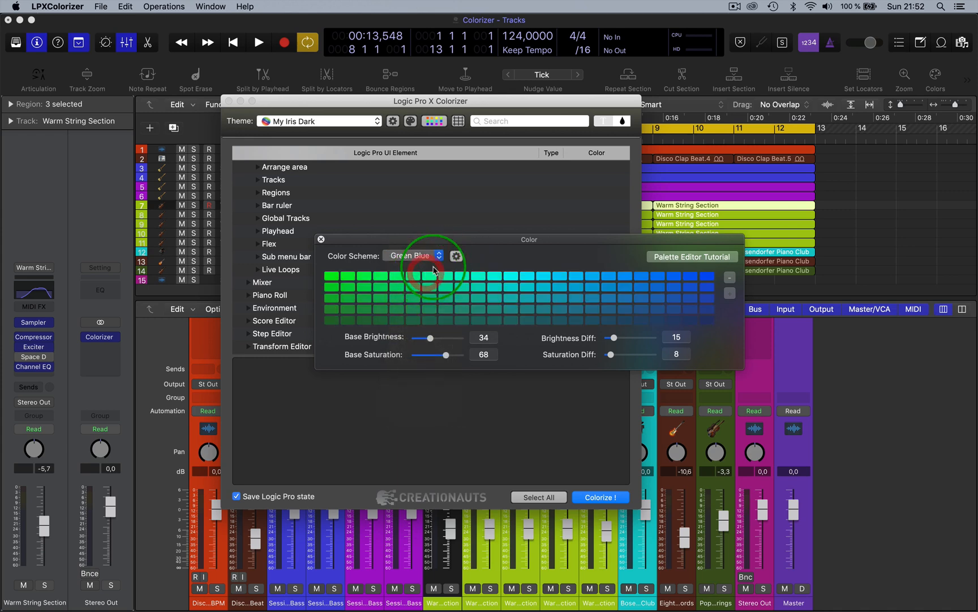
left_click(415, 256)
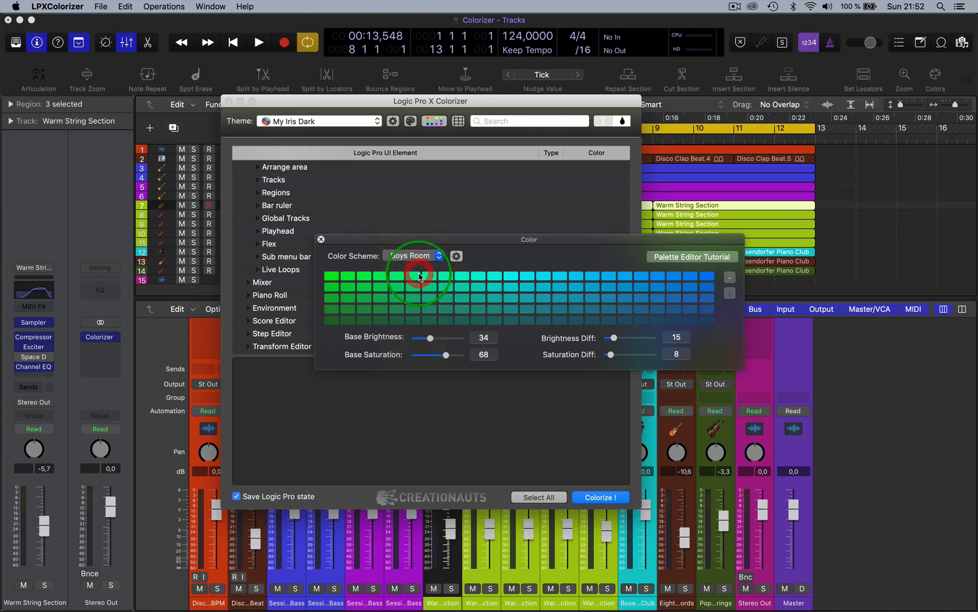
left_click(413, 256)
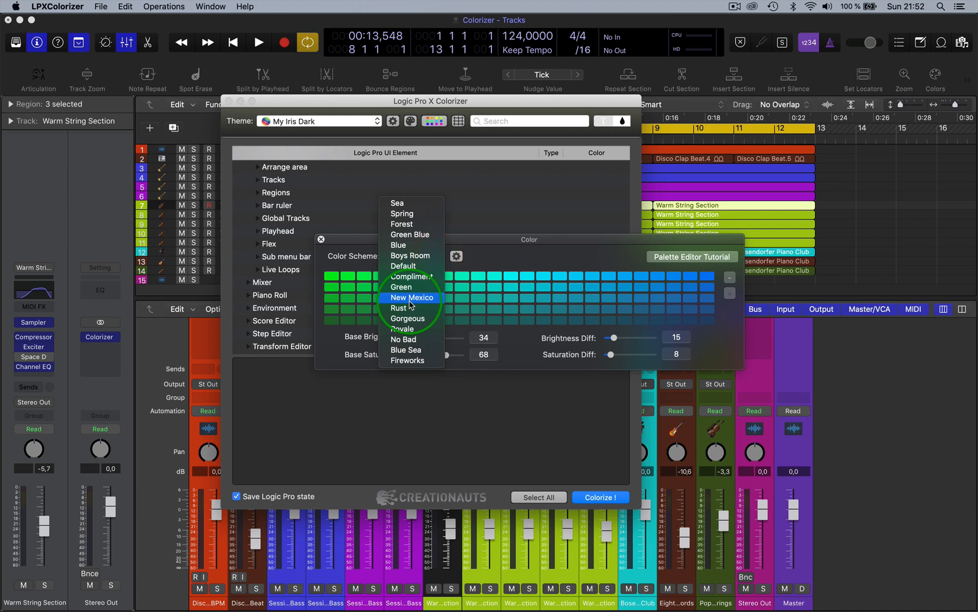
left_click(407, 360)
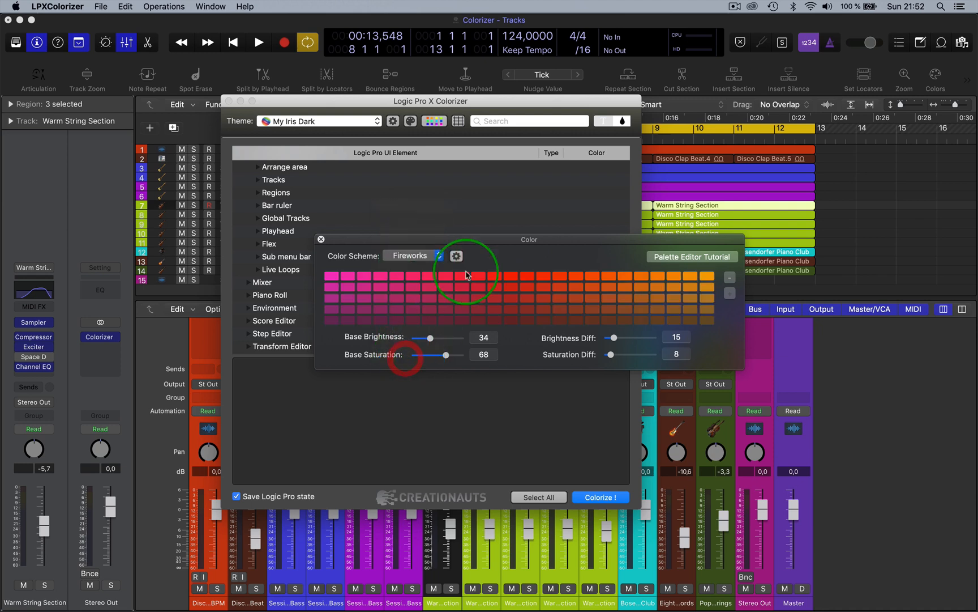
left_click(457, 255)
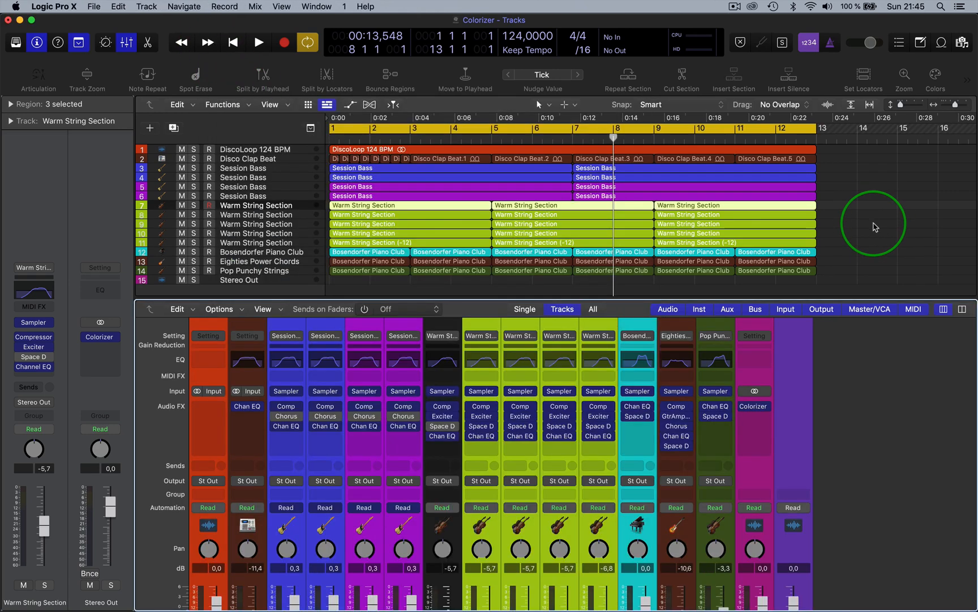
mouse_move(887, 242)
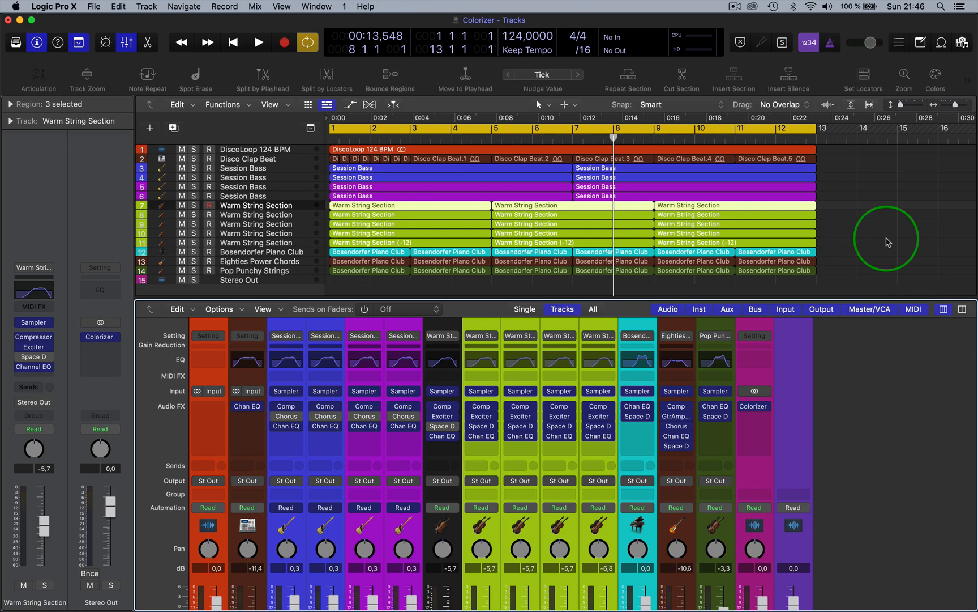
mouse_move(862, 399)
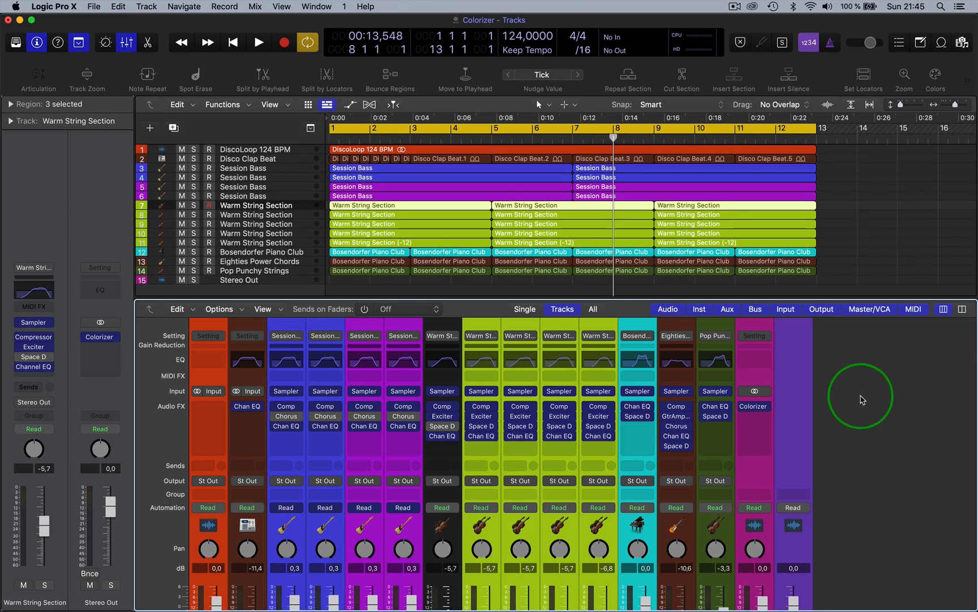
mouse_move(863, 209)
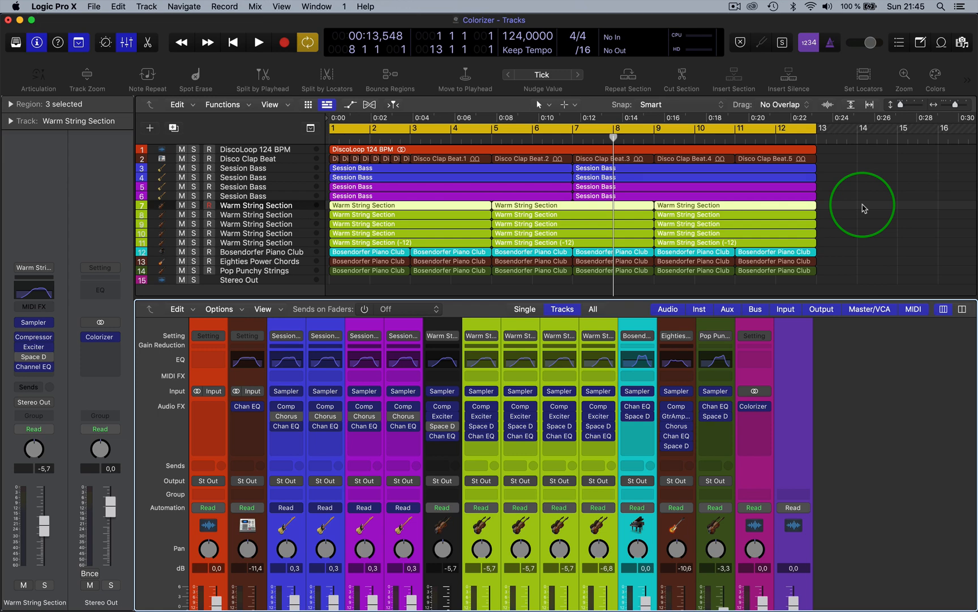
mouse_move(880, 231)
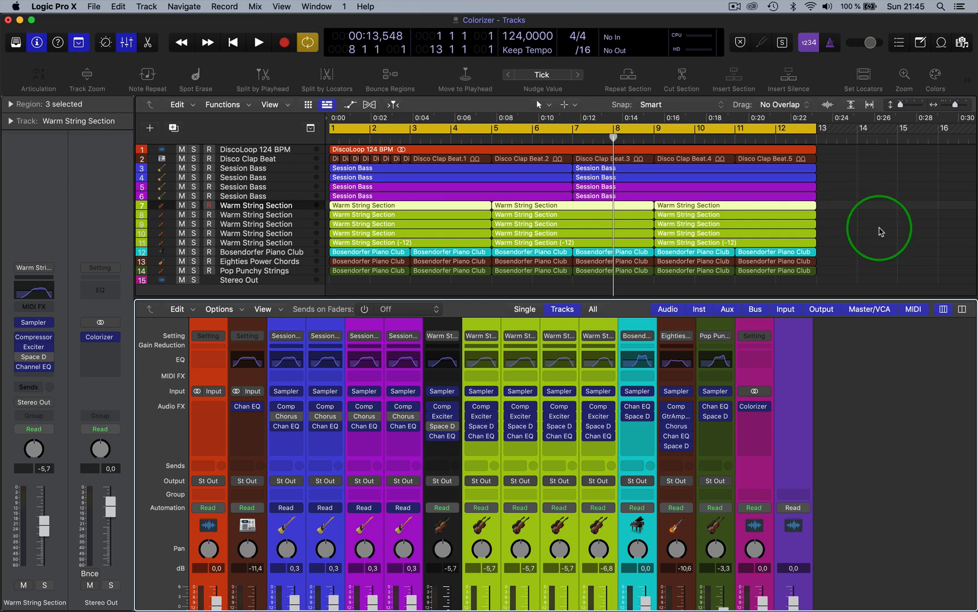